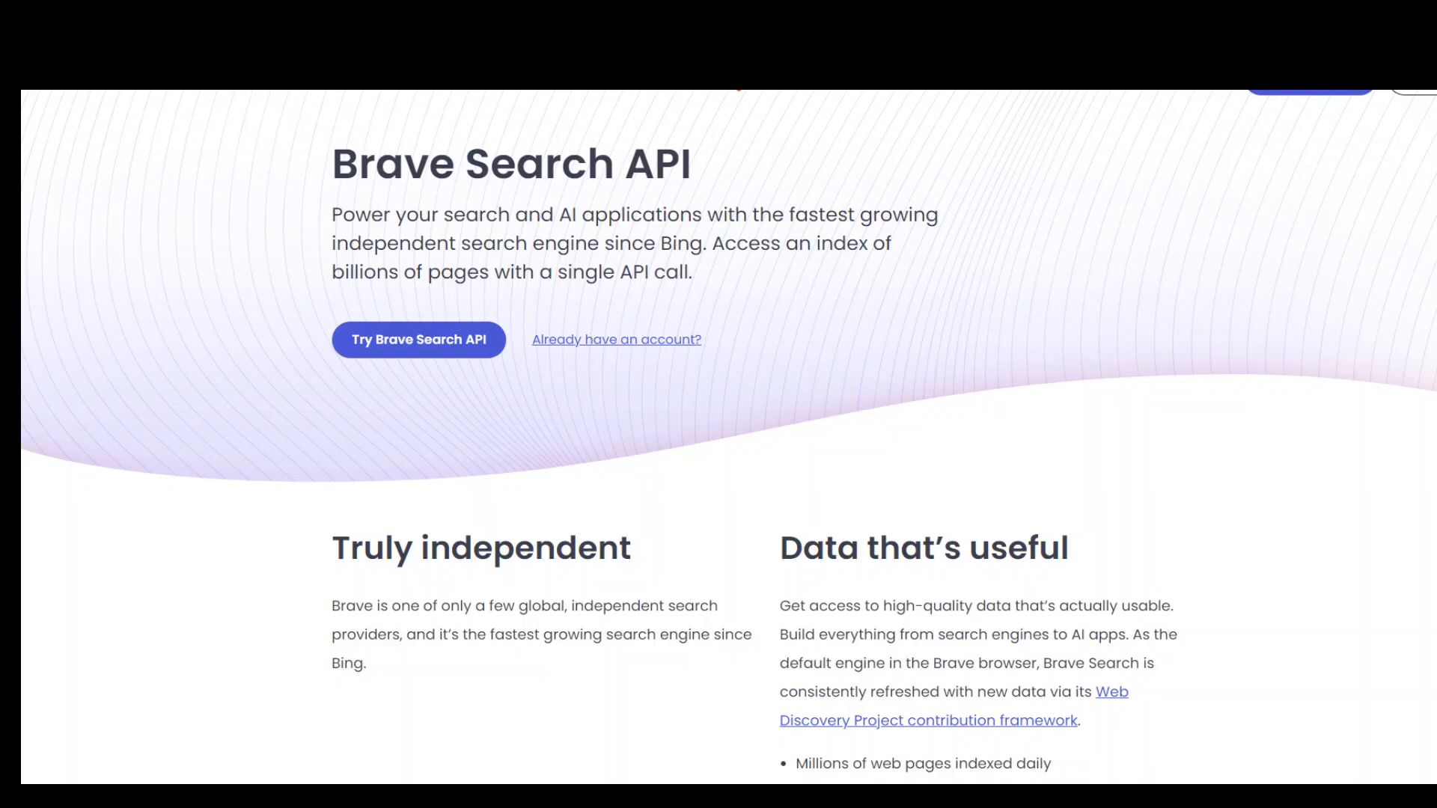
- Enter the Brave Search API dashboard via 'Try Brave Search API' on the landing page
{"action": "left_click", "coordinate": [417, 340]}
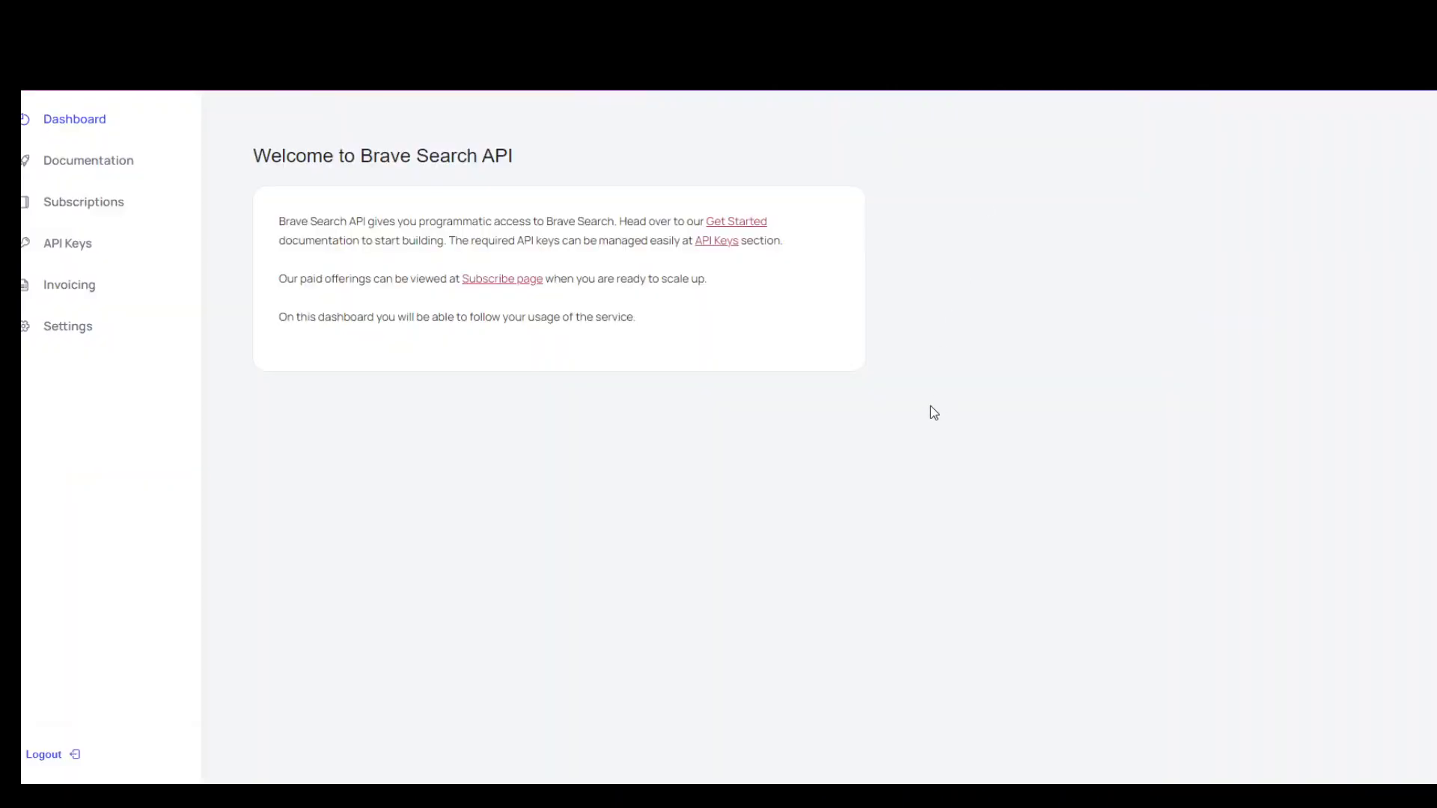
{"action": "mouse_move", "coordinate": [992, 392]}
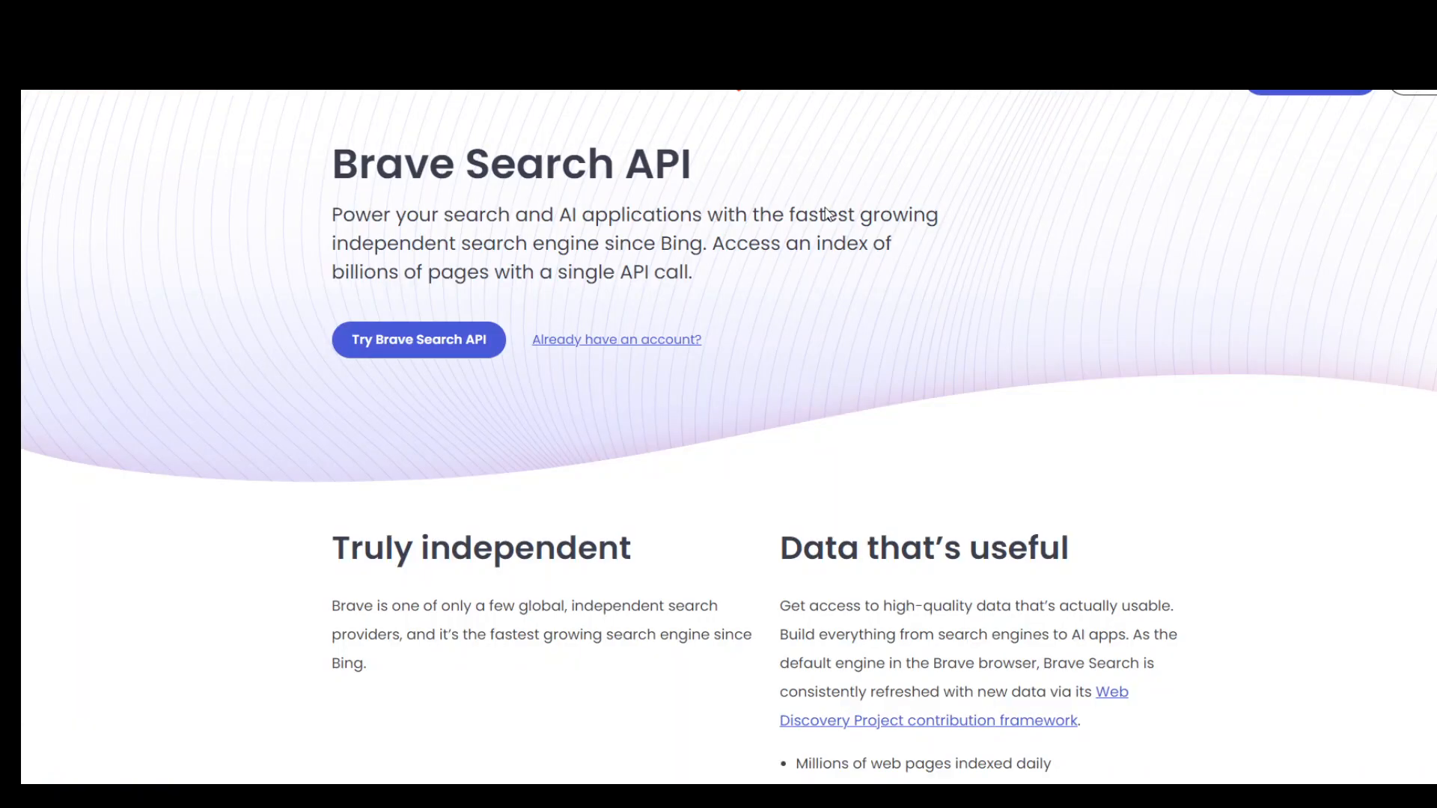
{"action": "mouse_move", "coordinate": [400, 386]}
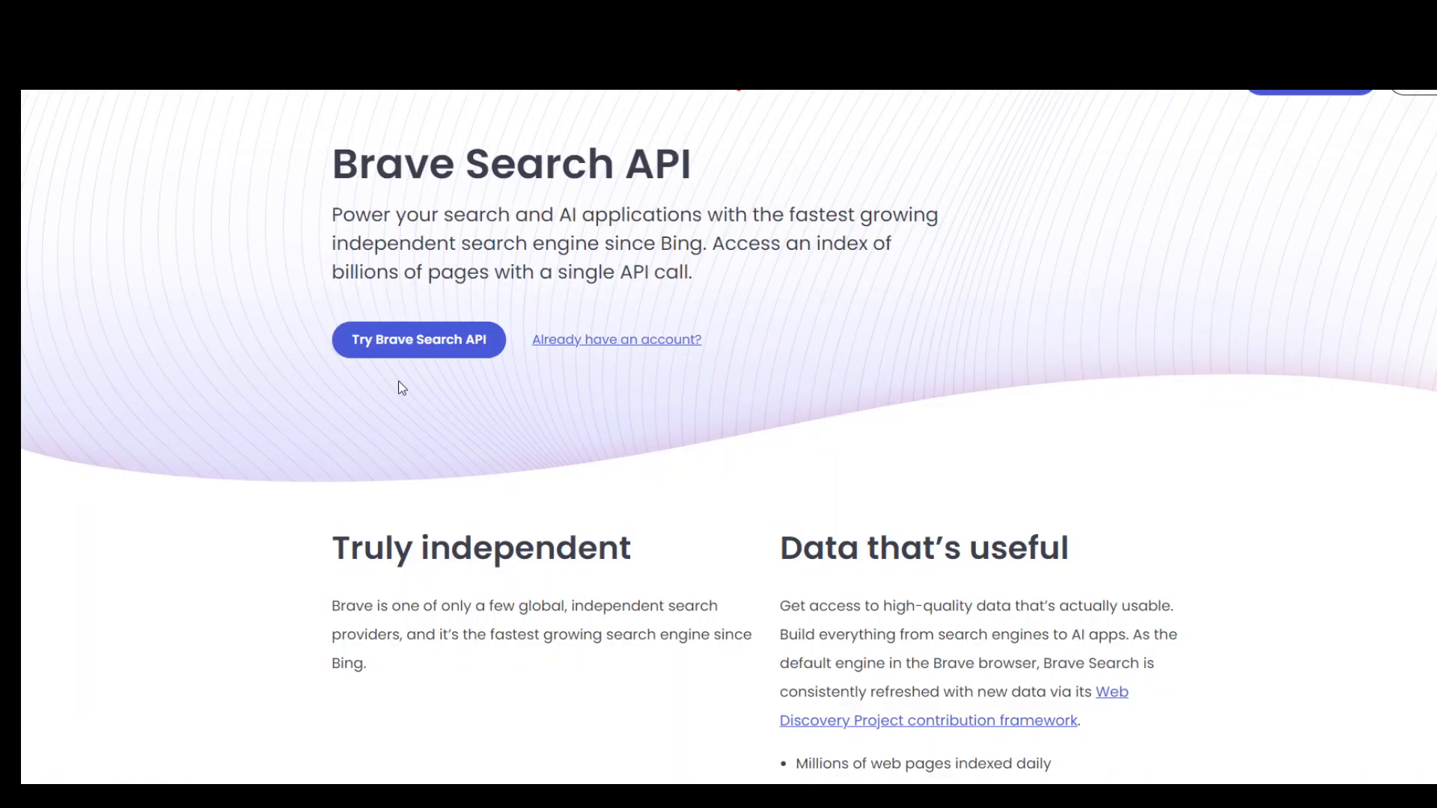
{"action": "left_click", "coordinate": [418, 339]}
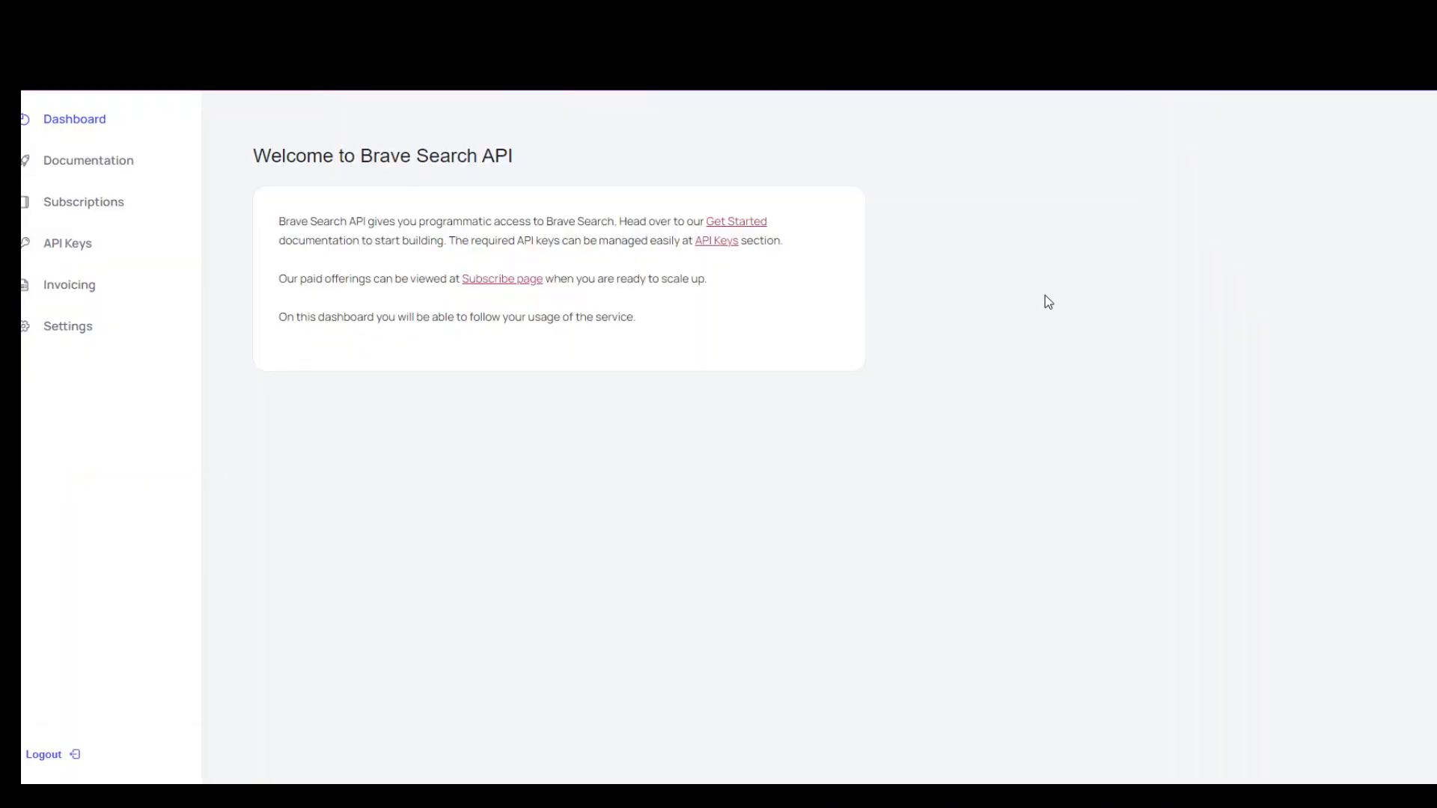
{"action": "mouse_move", "coordinate": [510, 419]}
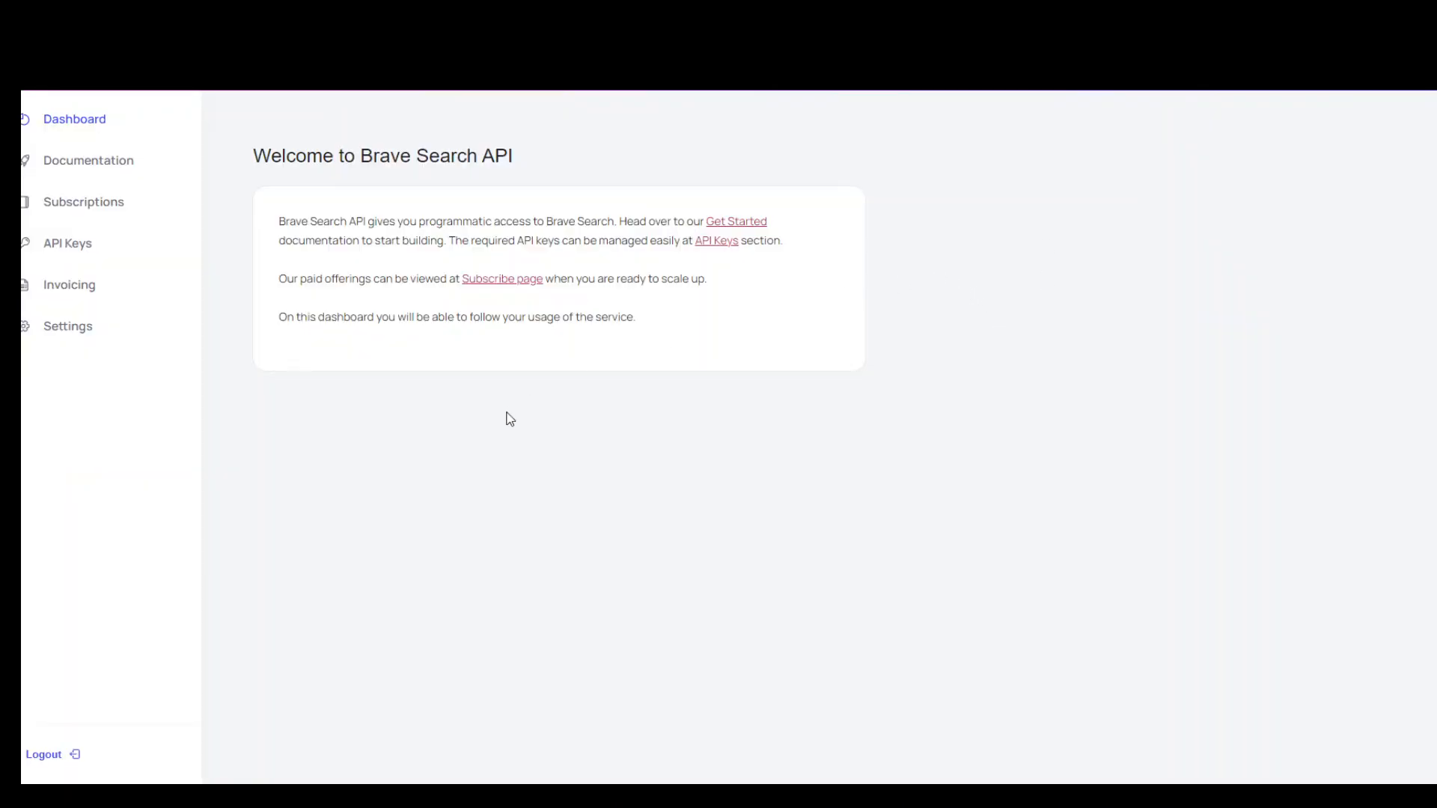
{"action": "mouse_move", "coordinate": [539, 351]}
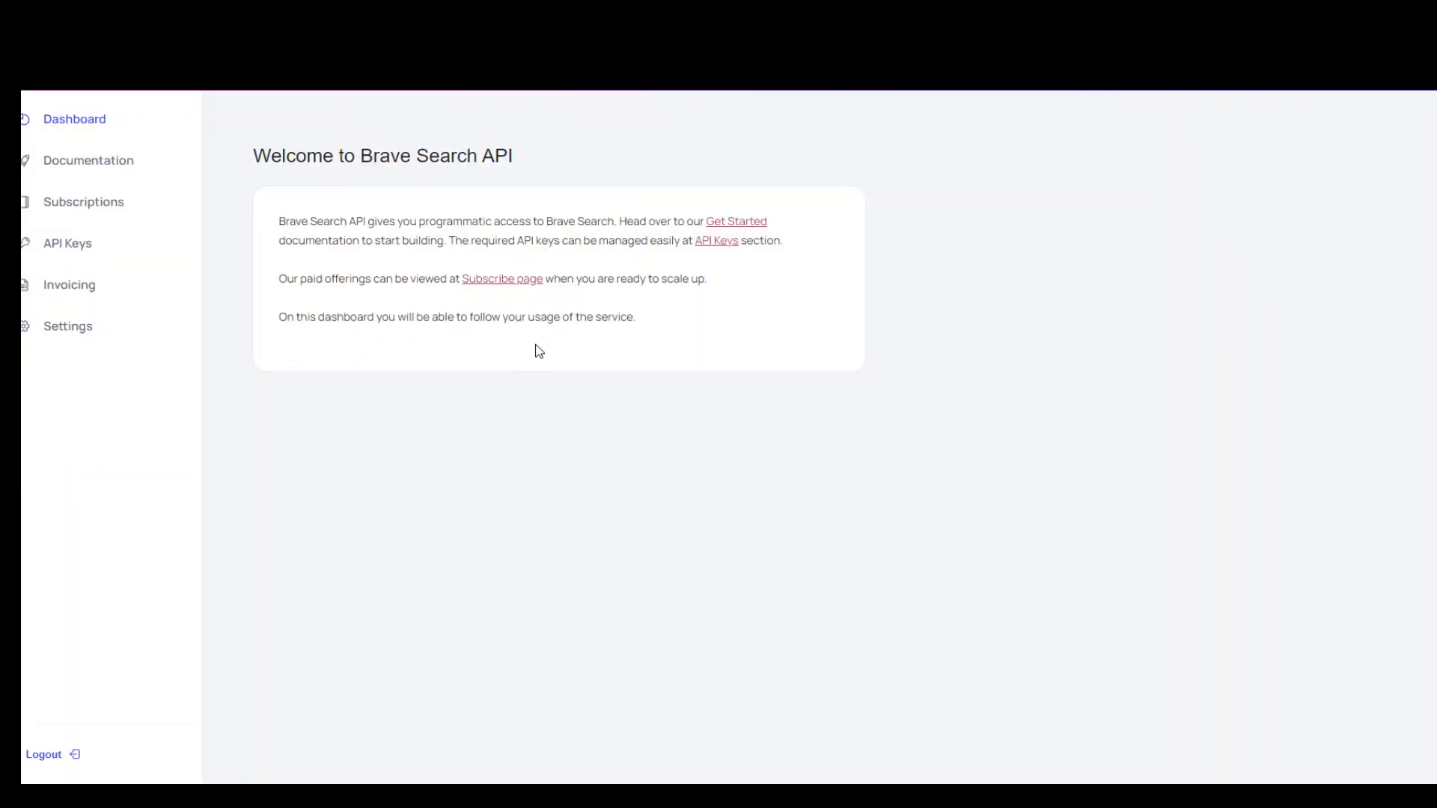
{"action": "mouse_move", "coordinate": [563, 343]}
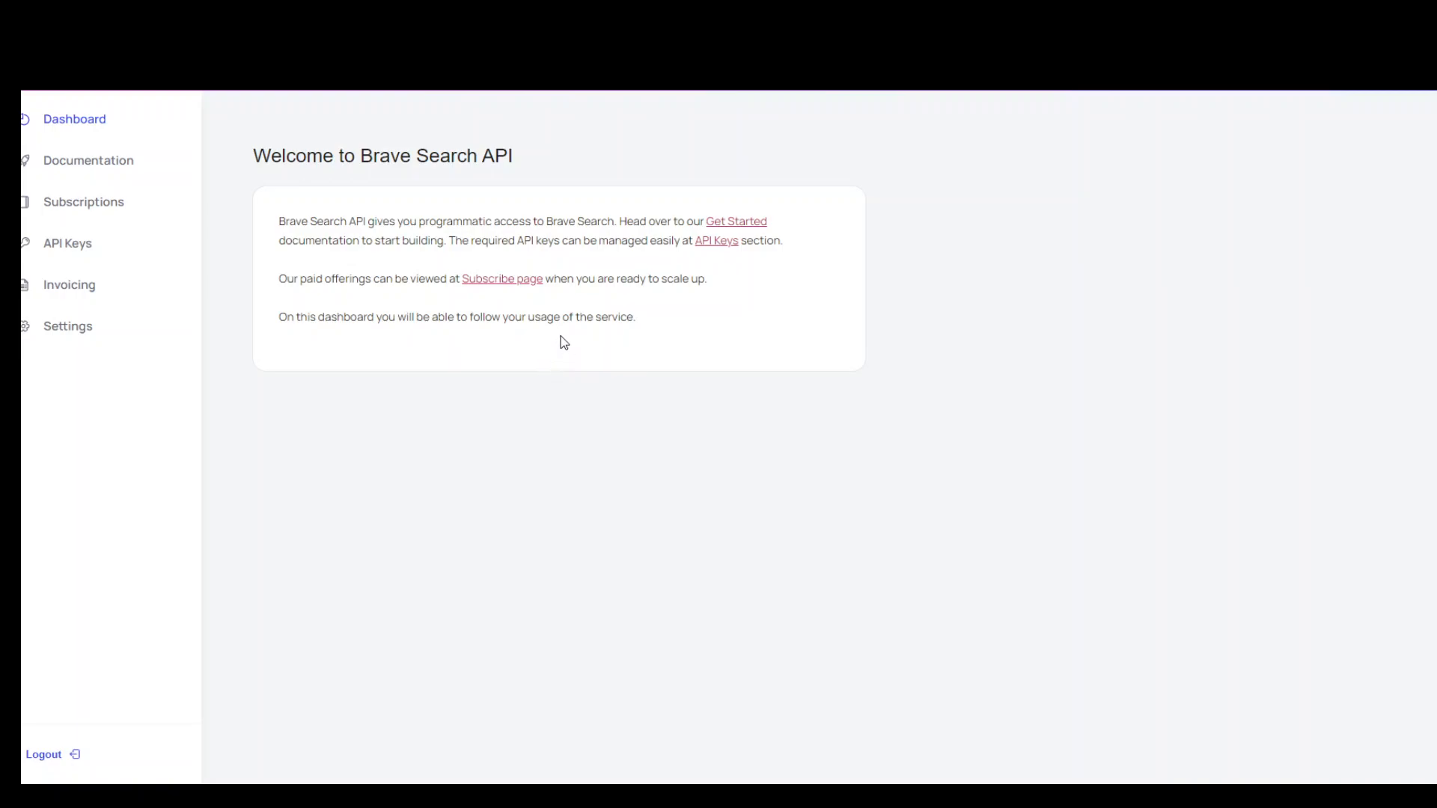
{"action": "mouse_move", "coordinate": [67, 243]}
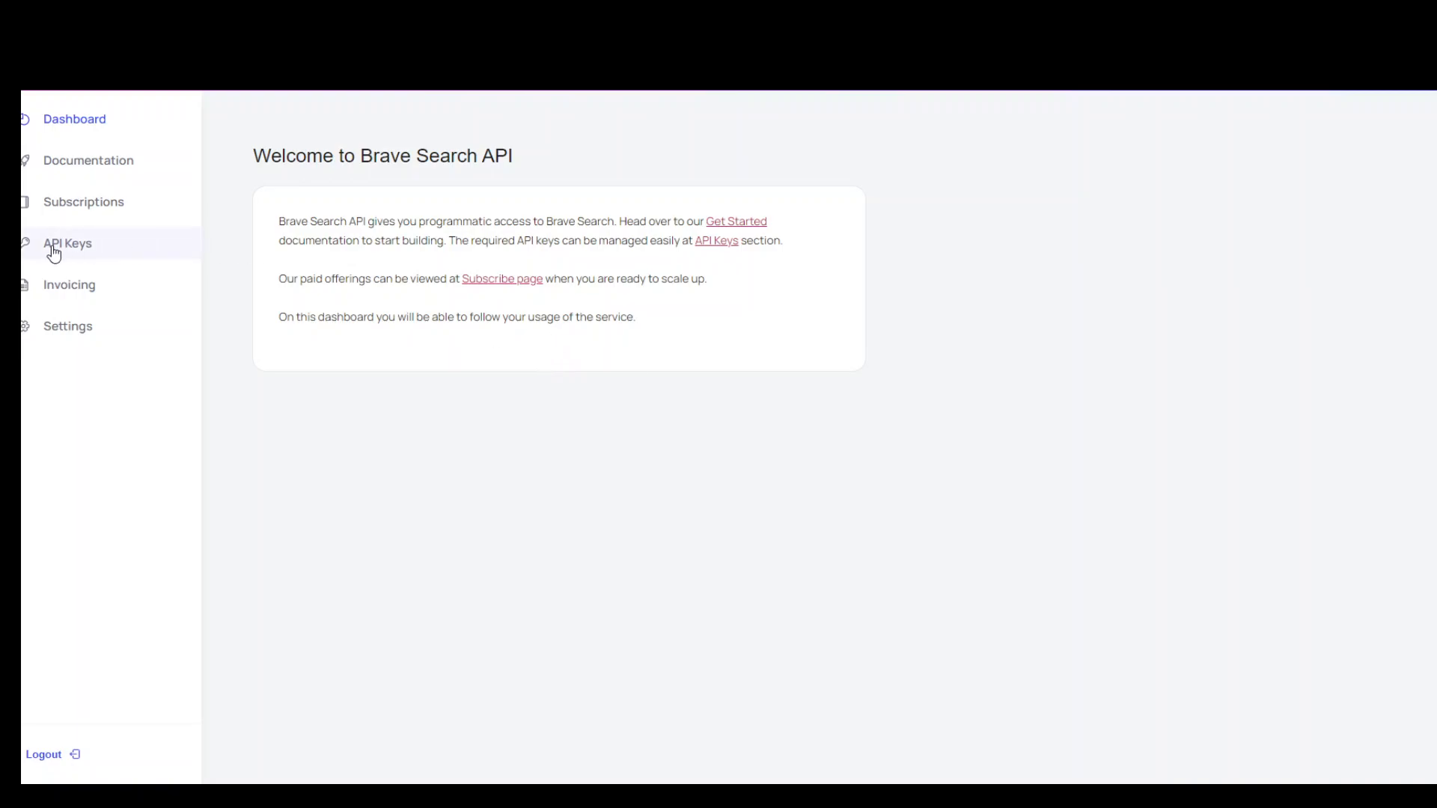
- View the API Keys page, which shows no keys yet
{"action": "left_click", "coordinate": [67, 243]}
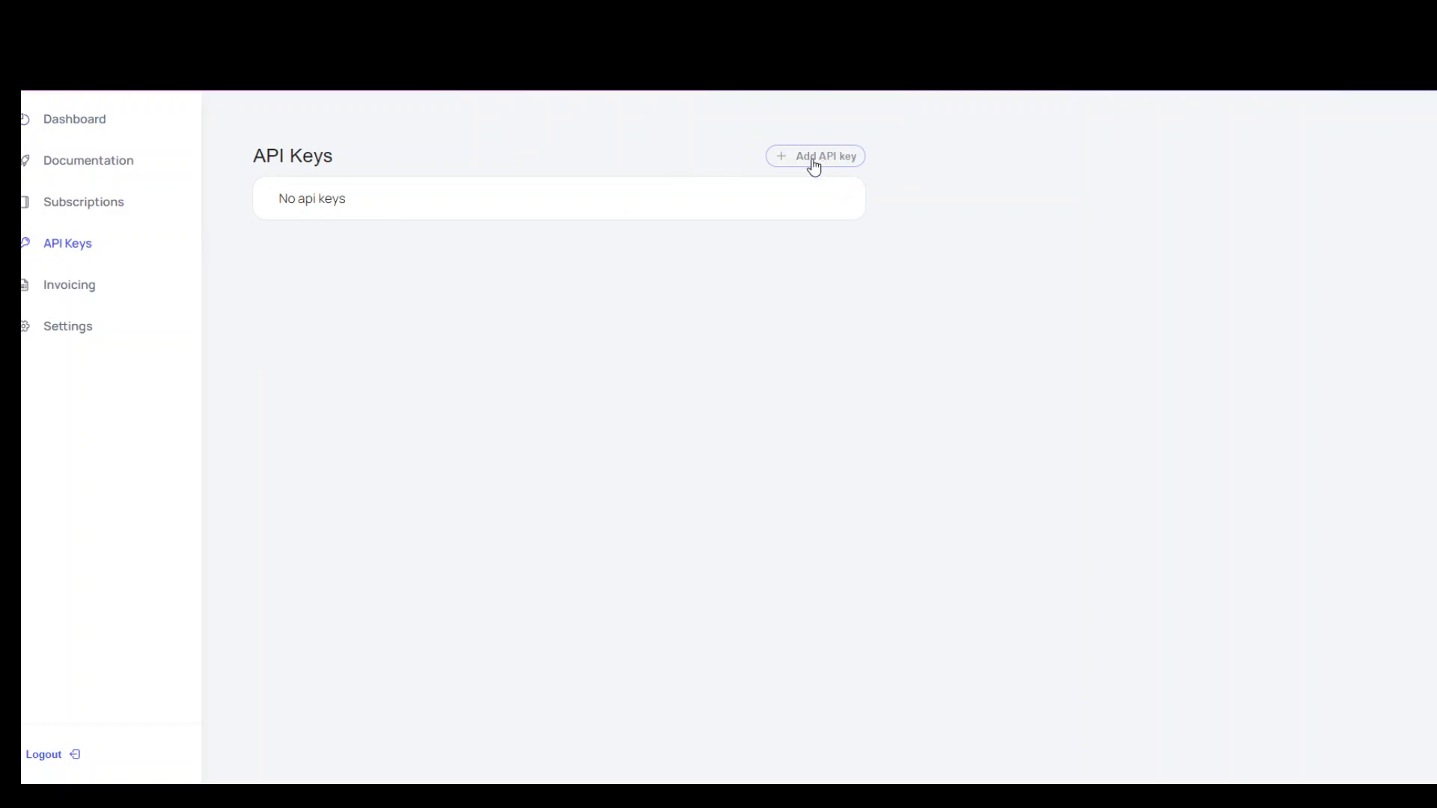
{"action": "mouse_move", "coordinate": [1078, 199]}
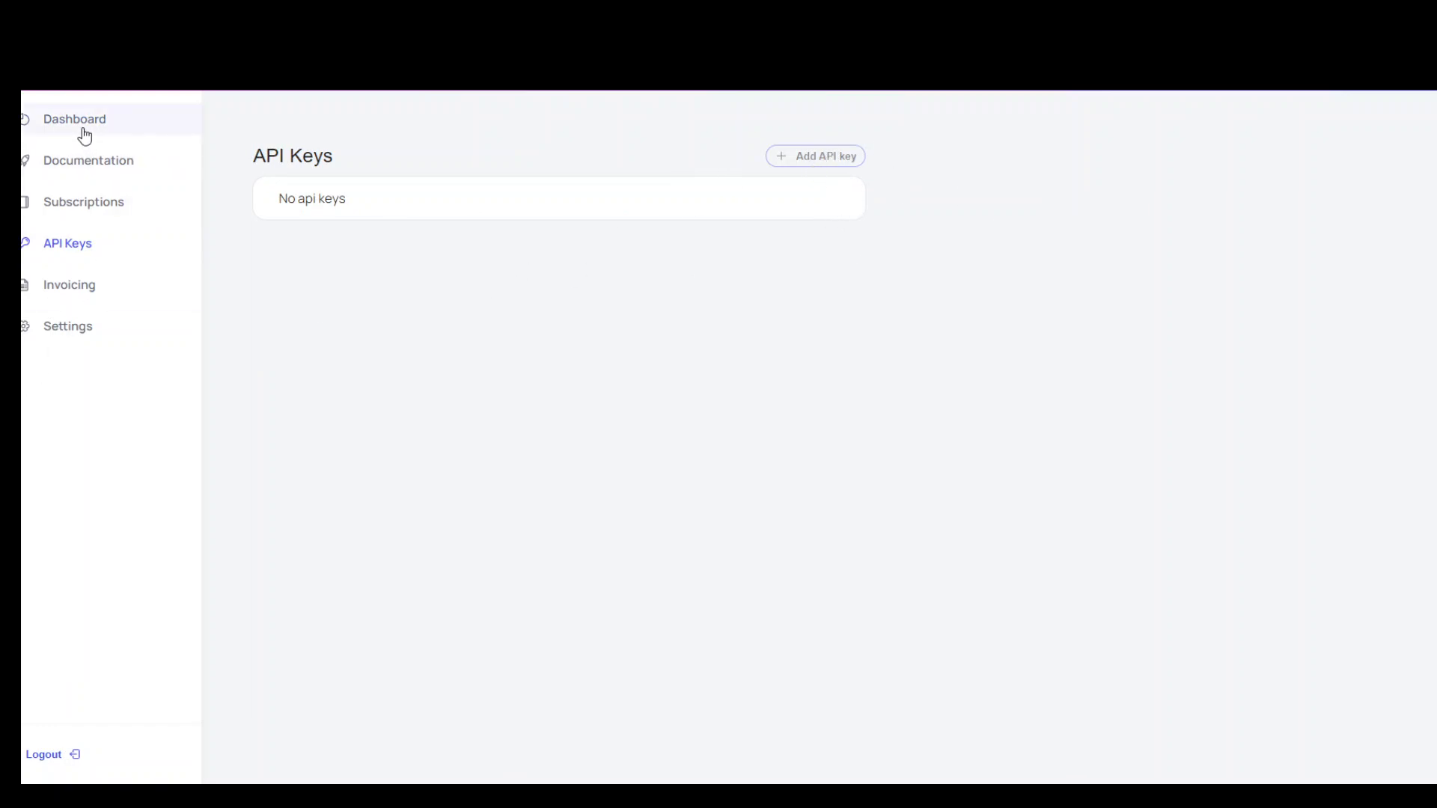
{"action": "mouse_move", "coordinate": [83, 201]}
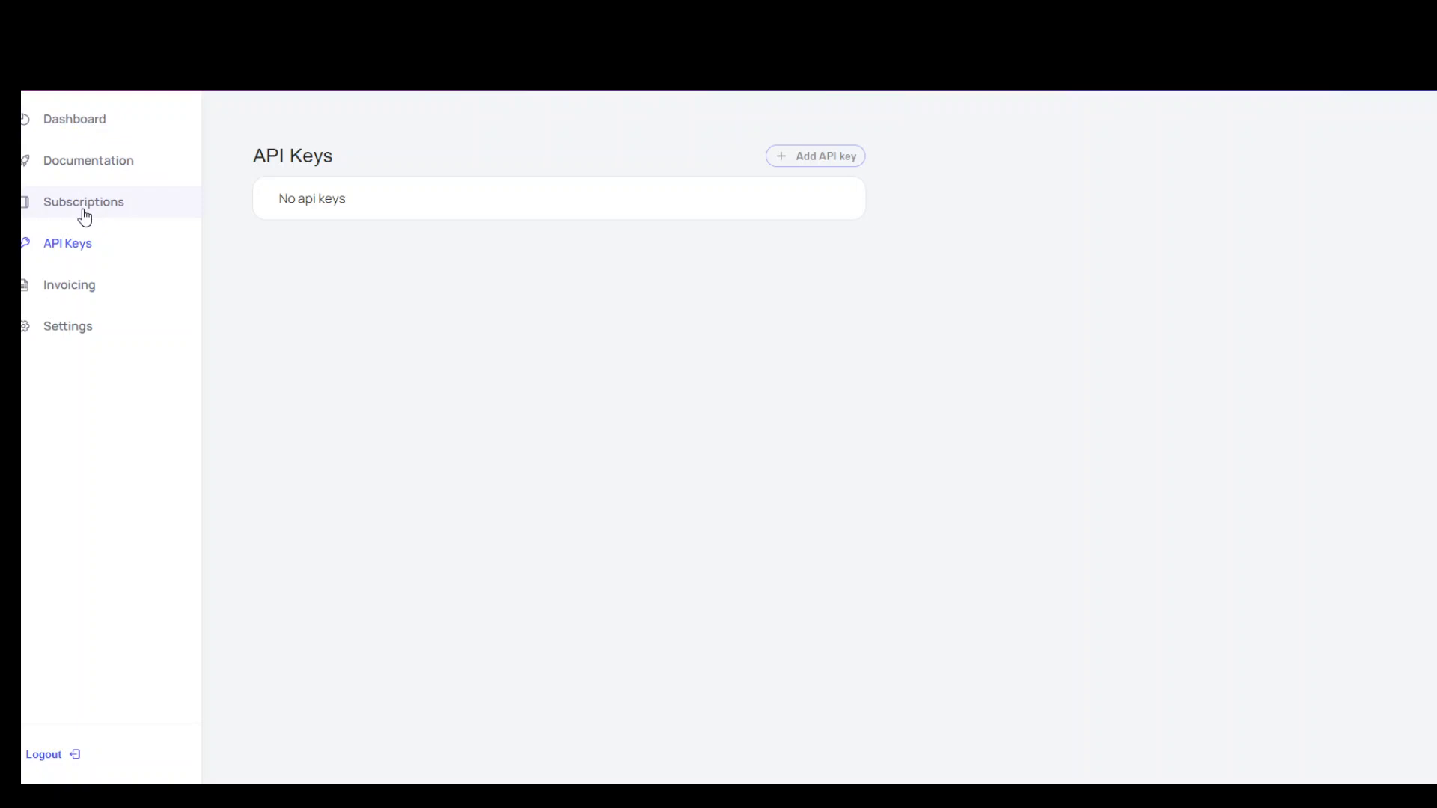
- Review the Subscriptions page's Free, Base and Pro plan cards with pricing
{"action": "left_click", "coordinate": [83, 201]}
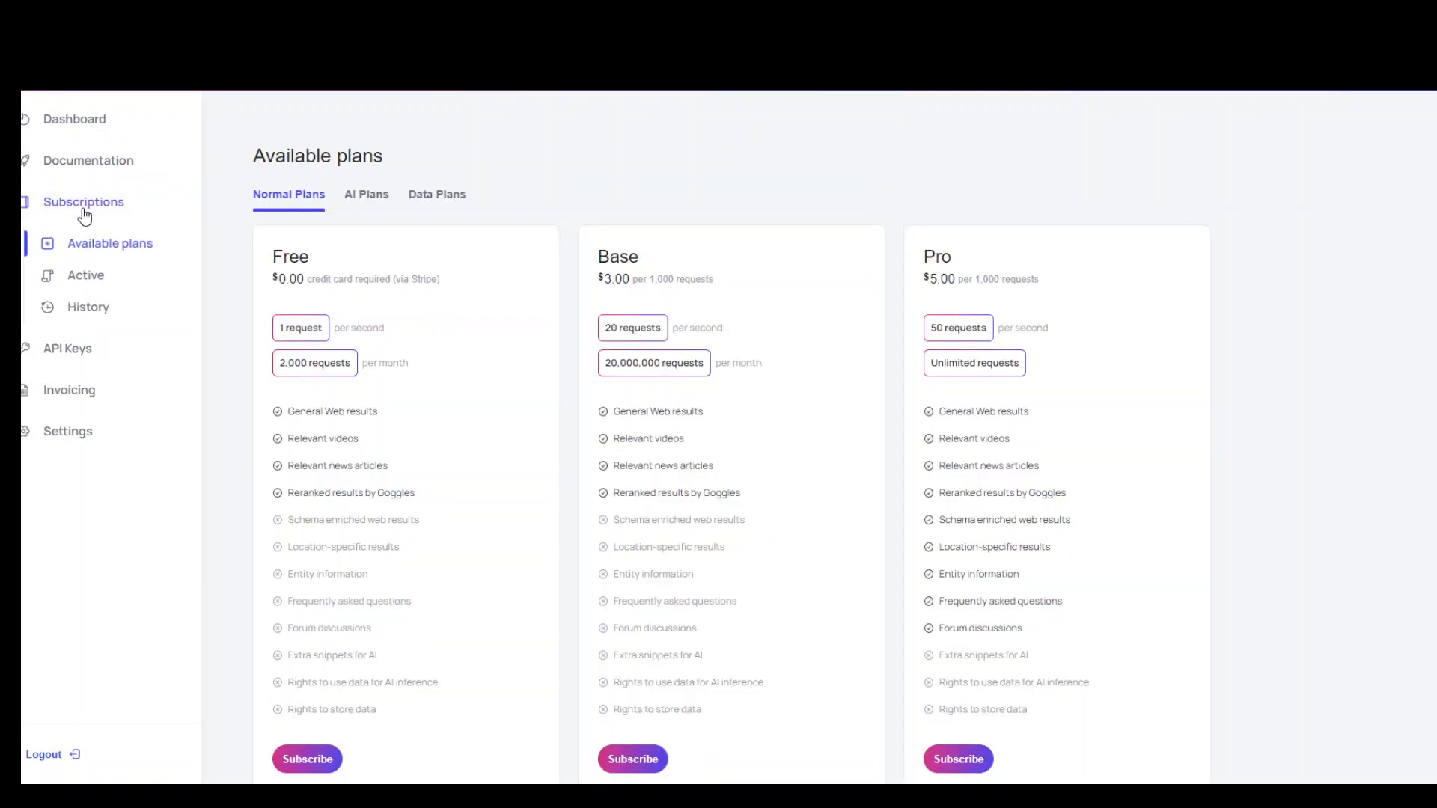
{"action": "mouse_move", "coordinate": [195, 467]}
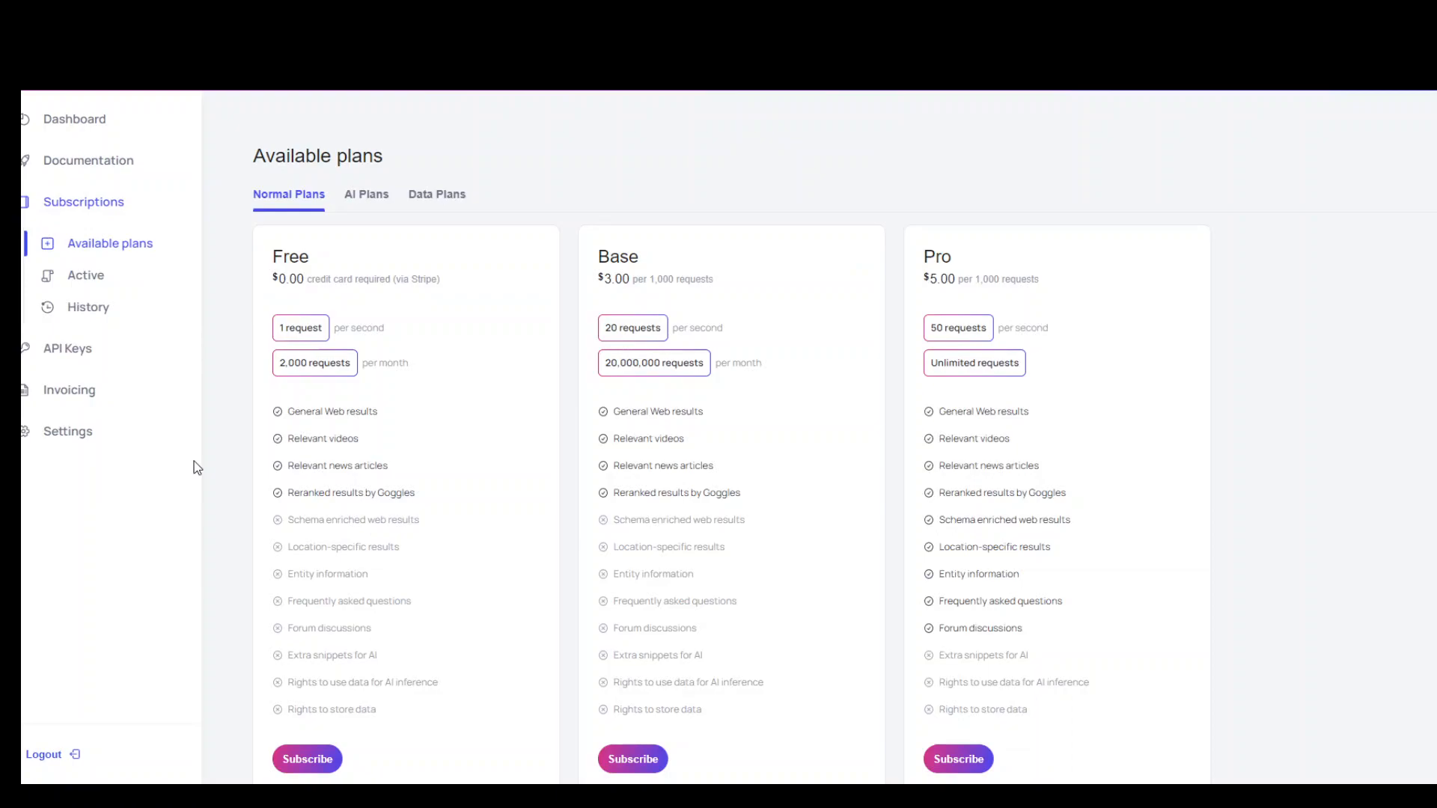
{"action": "scroll", "scroll_direction": "down", "scroll_amount": 3}
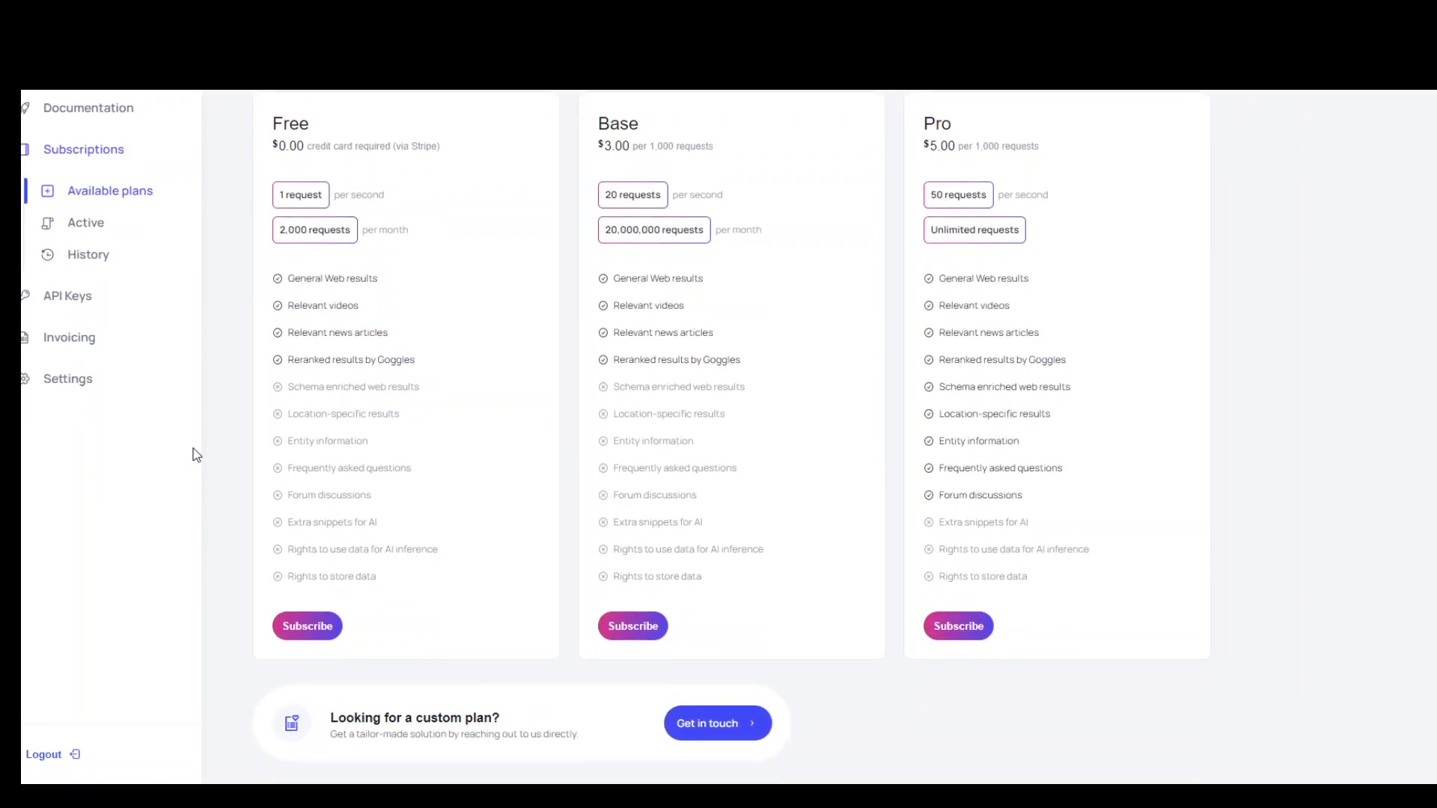
{"action": "mouse_move", "coordinate": [1418, 386]}
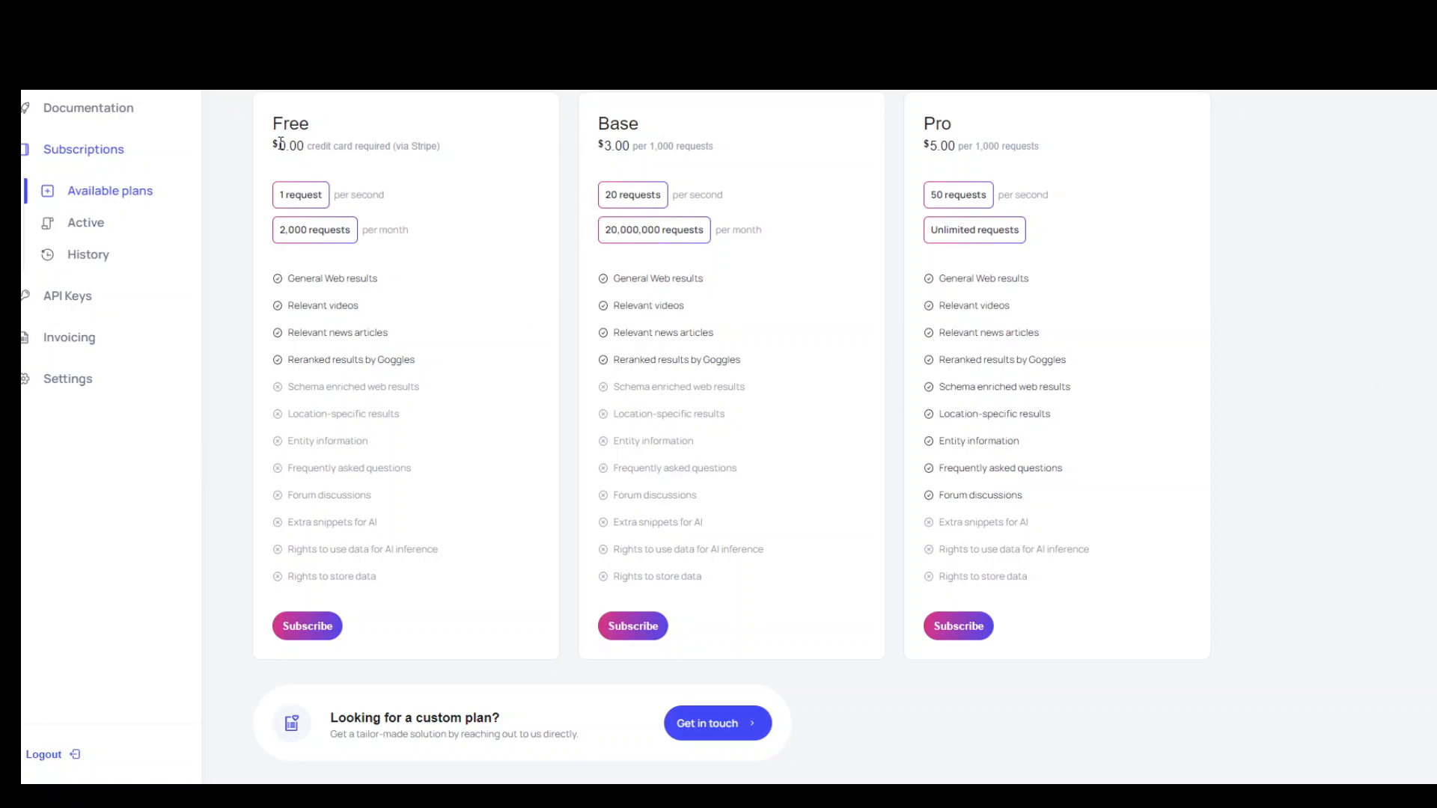
{"action": "mouse_move", "coordinate": [281, 155]}
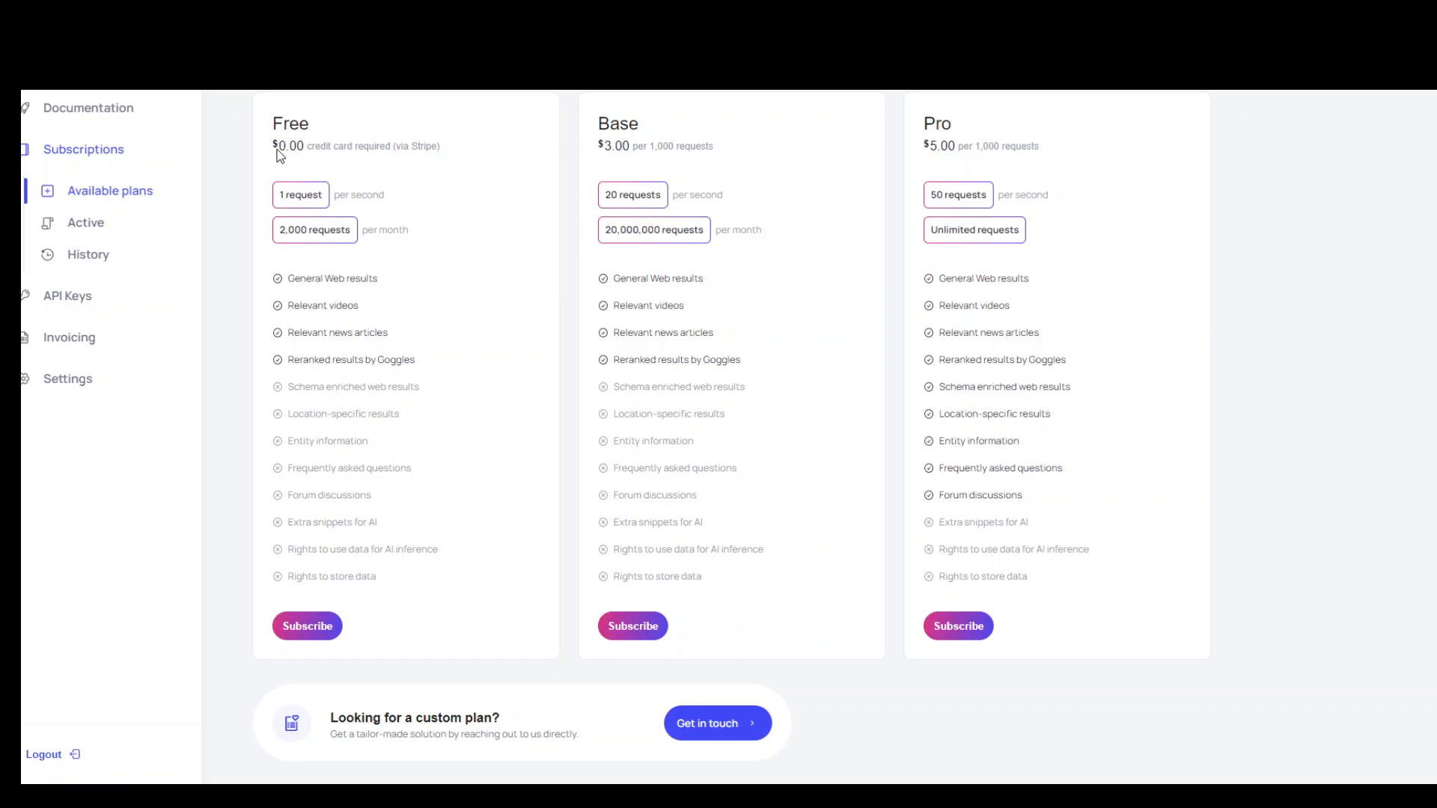
{"action": "mouse_move", "coordinate": [474, 159]}
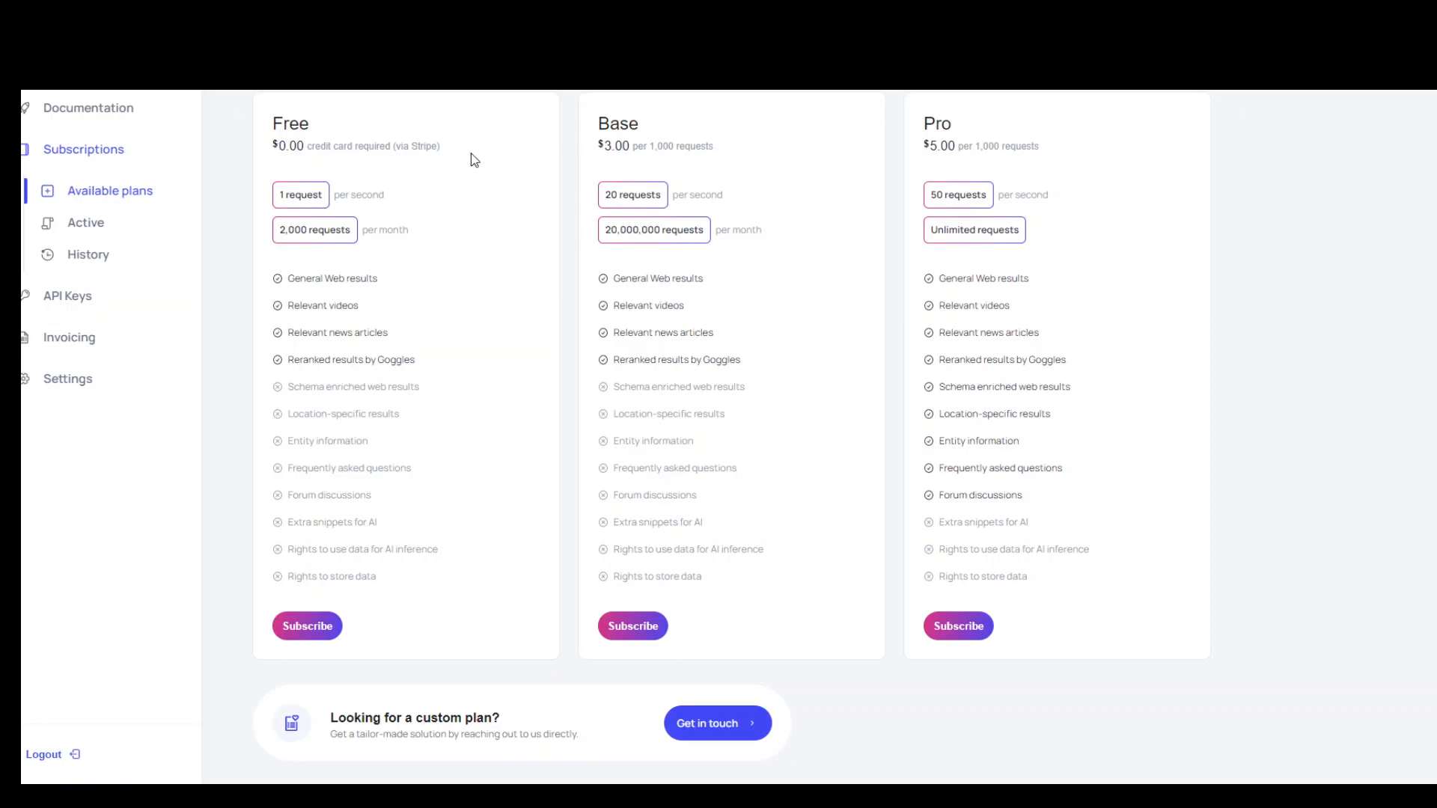
{"action": "mouse_move", "coordinate": [472, 191]}
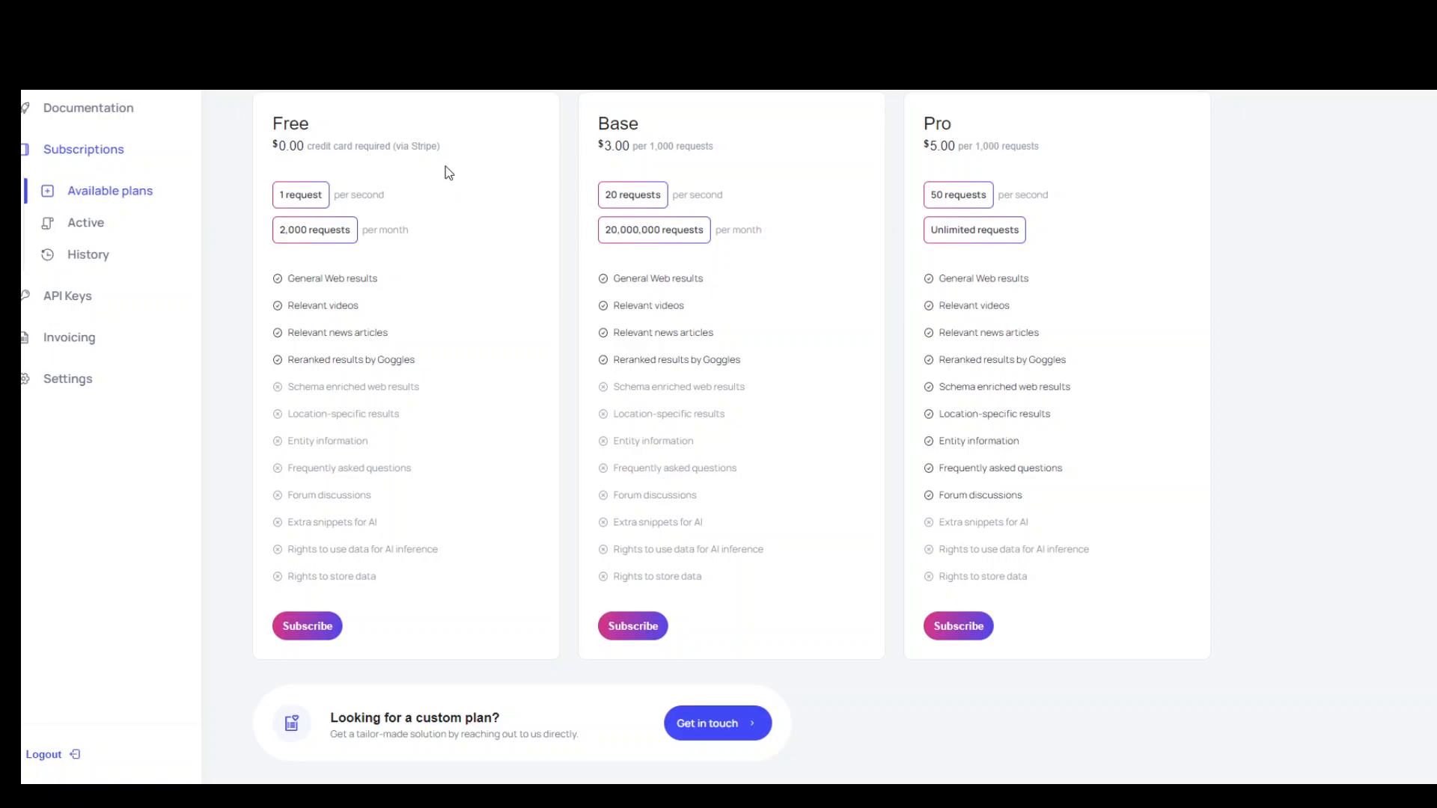
{"action": "mouse_move", "coordinate": [484, 213]}
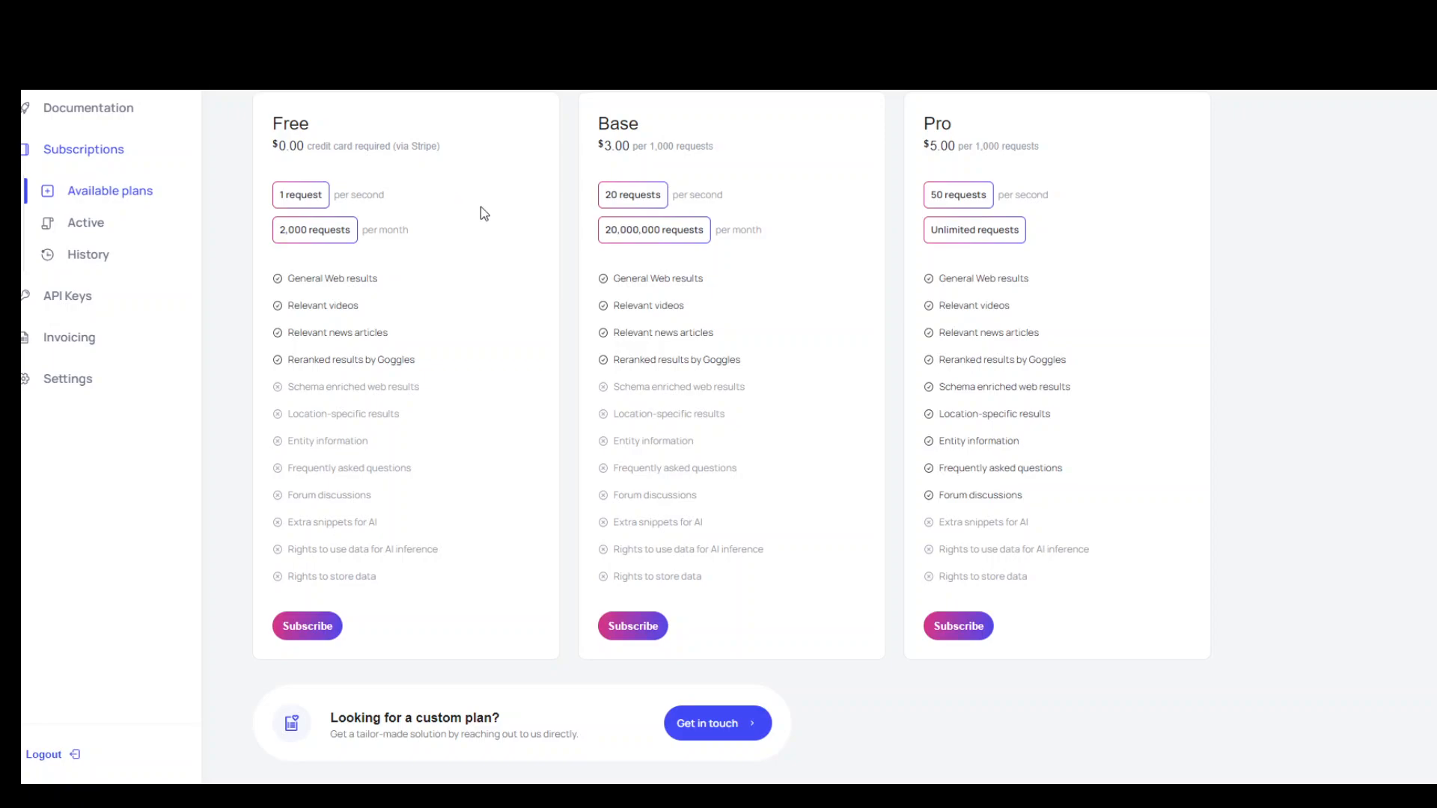
{"action": "mouse_move", "coordinate": [424, 310]}
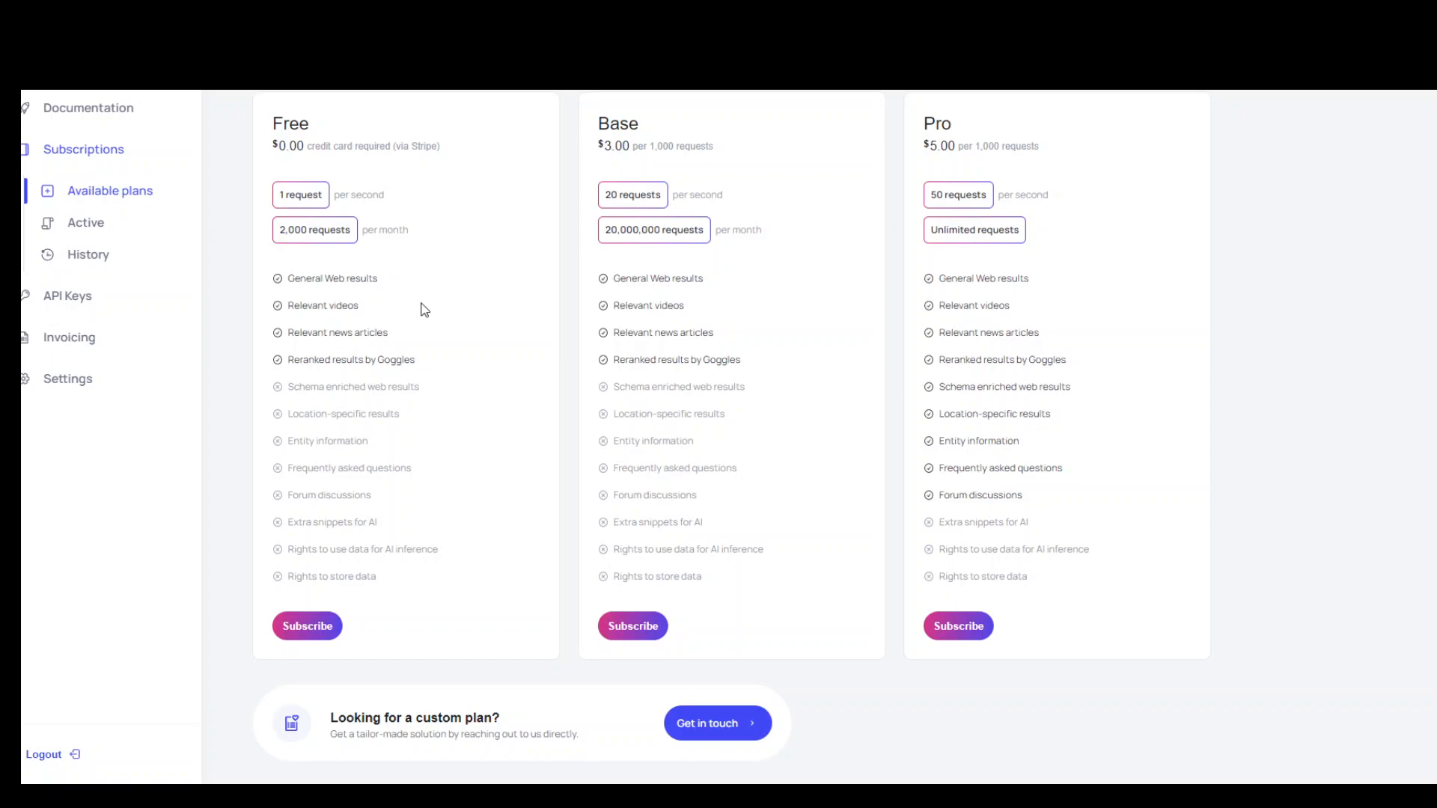
{"action": "mouse_move", "coordinate": [449, 148]}
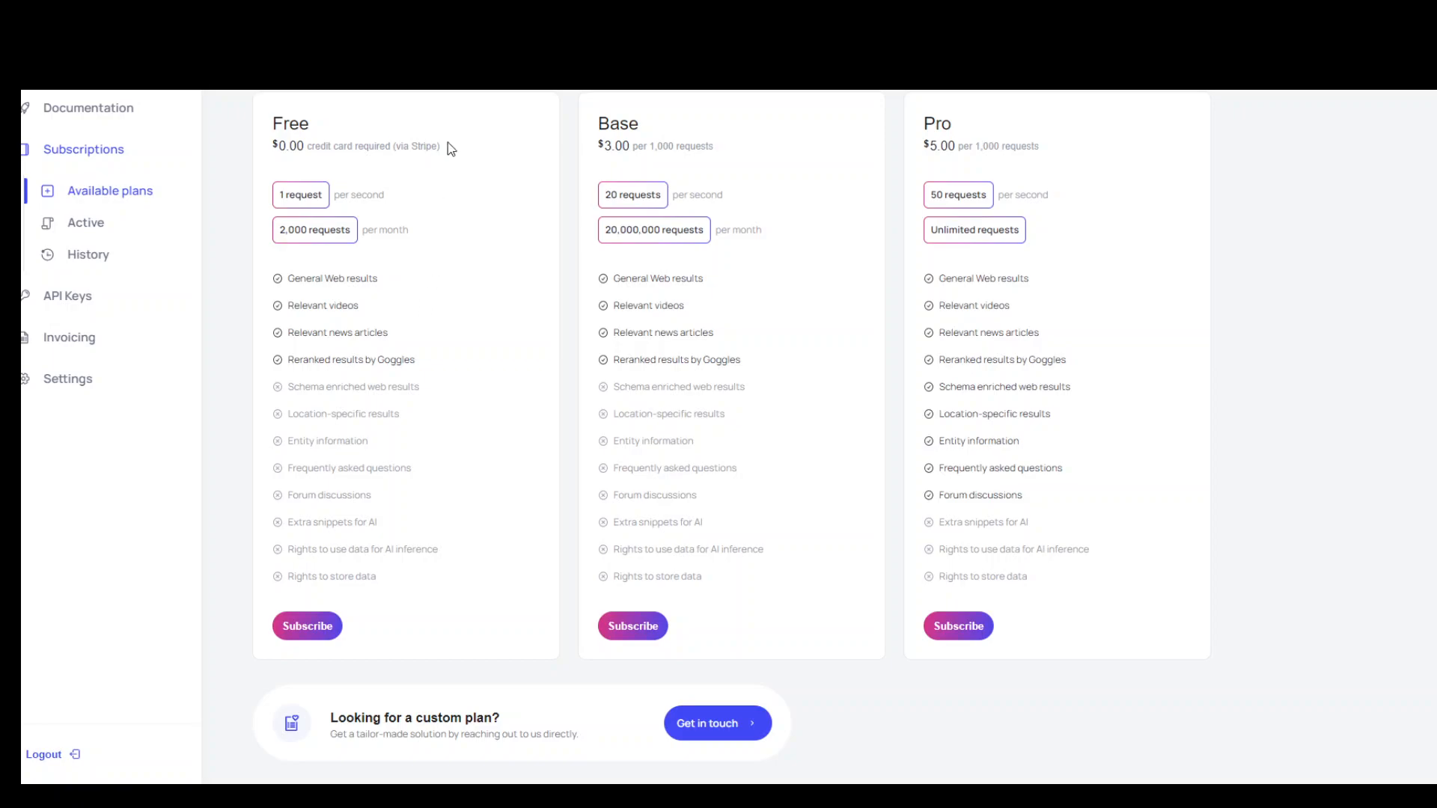
{"action": "mouse_move", "coordinate": [461, 138]}
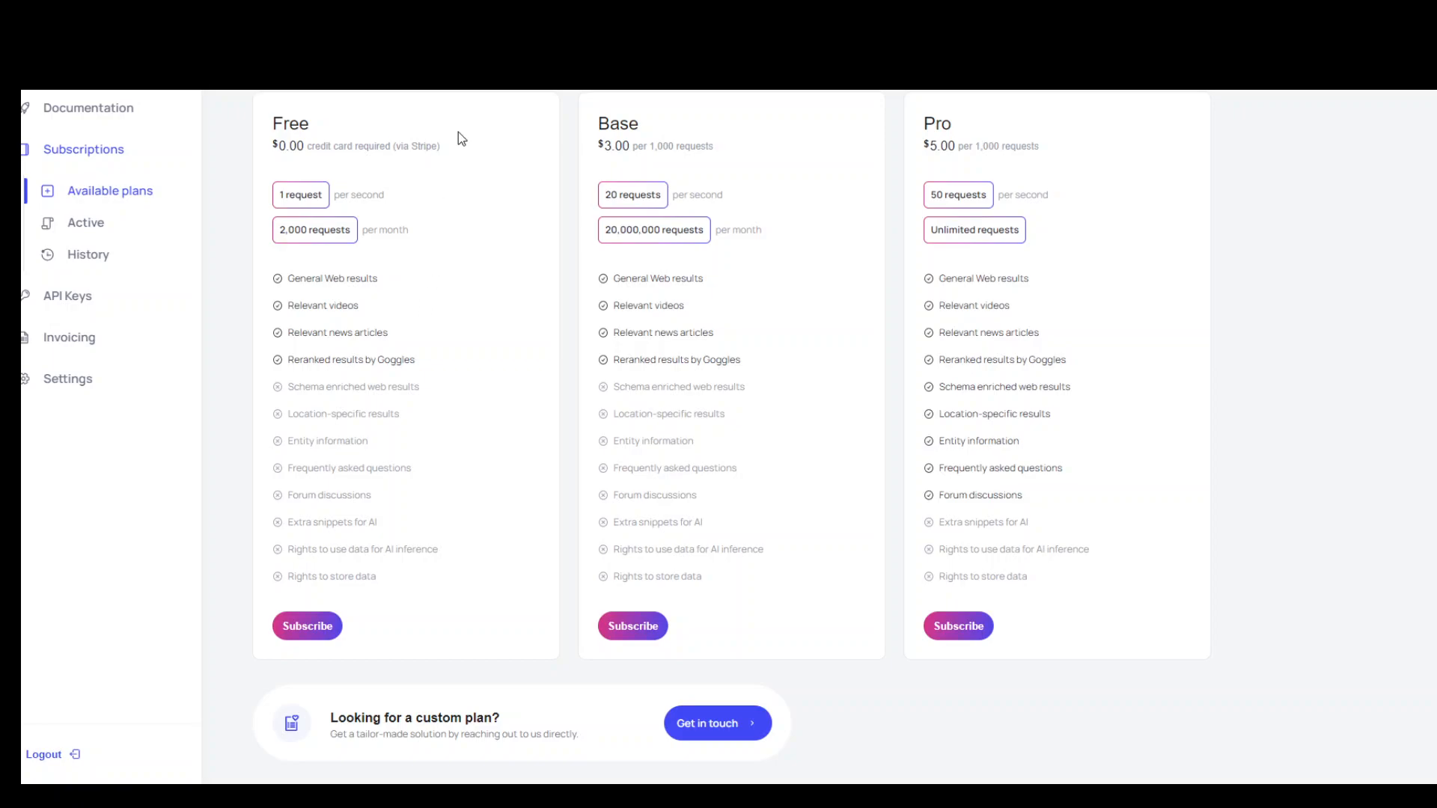
{"action": "mouse_move", "coordinate": [449, 176]}
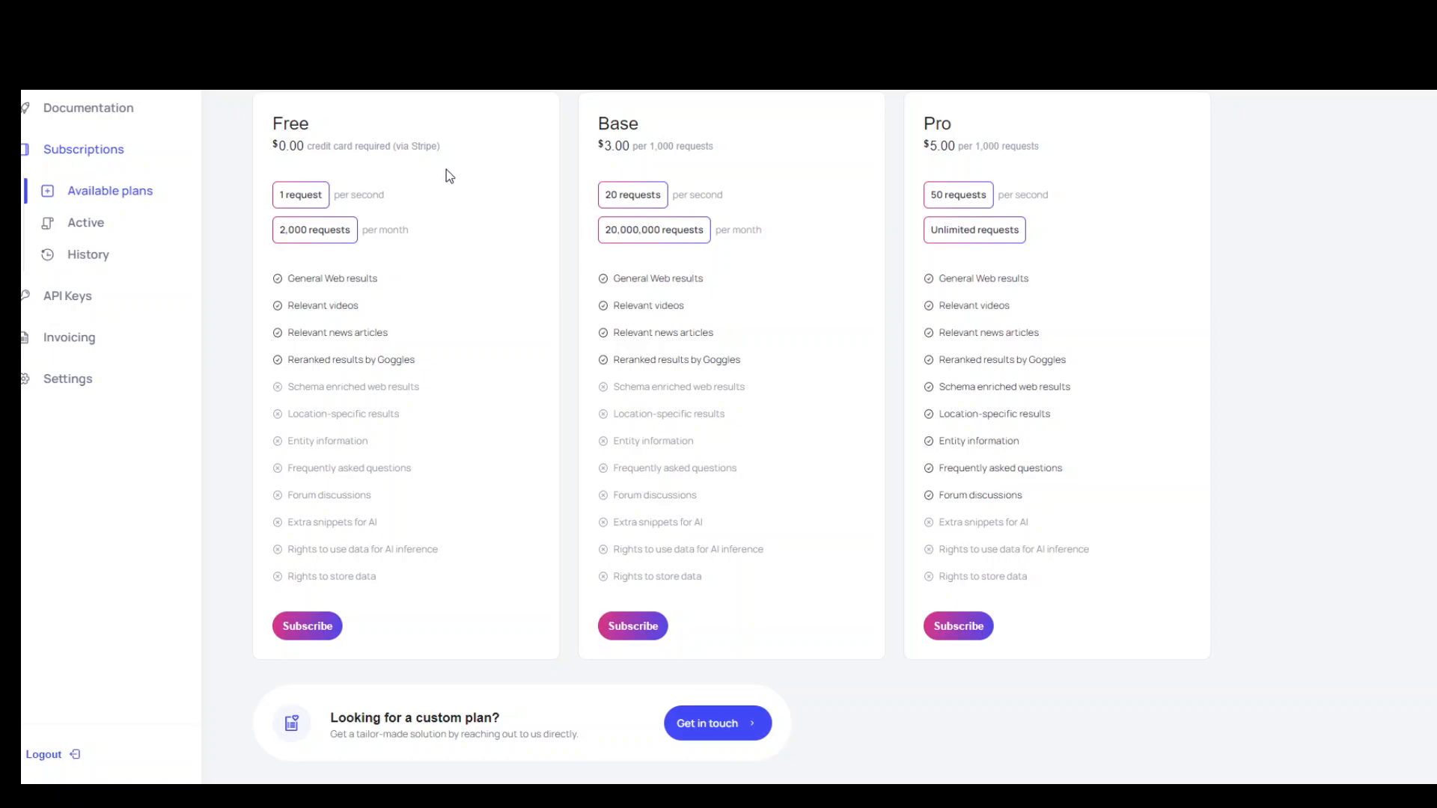
{"action": "mouse_move", "coordinate": [505, 159]}
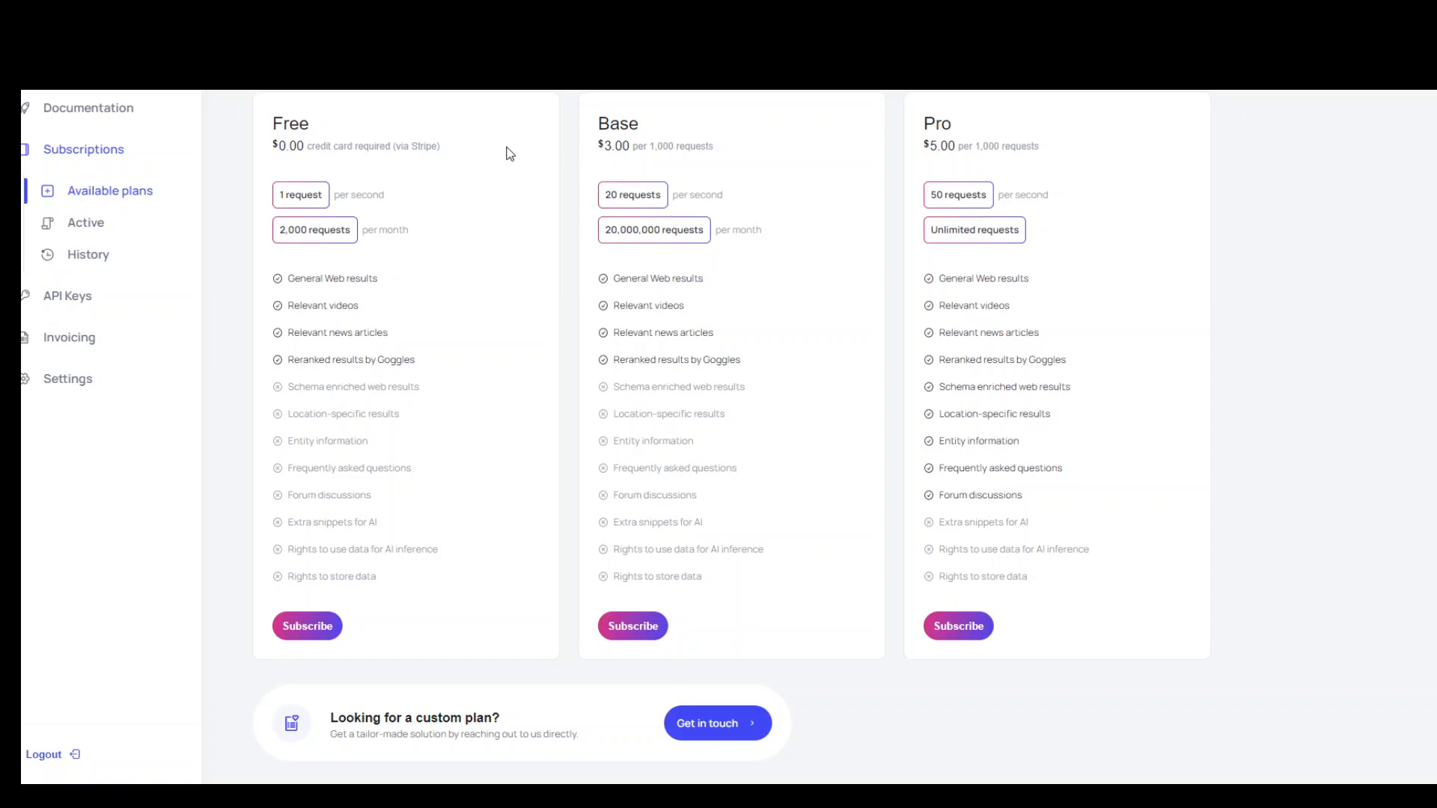
{"action": "mouse_move", "coordinate": [441, 569]}
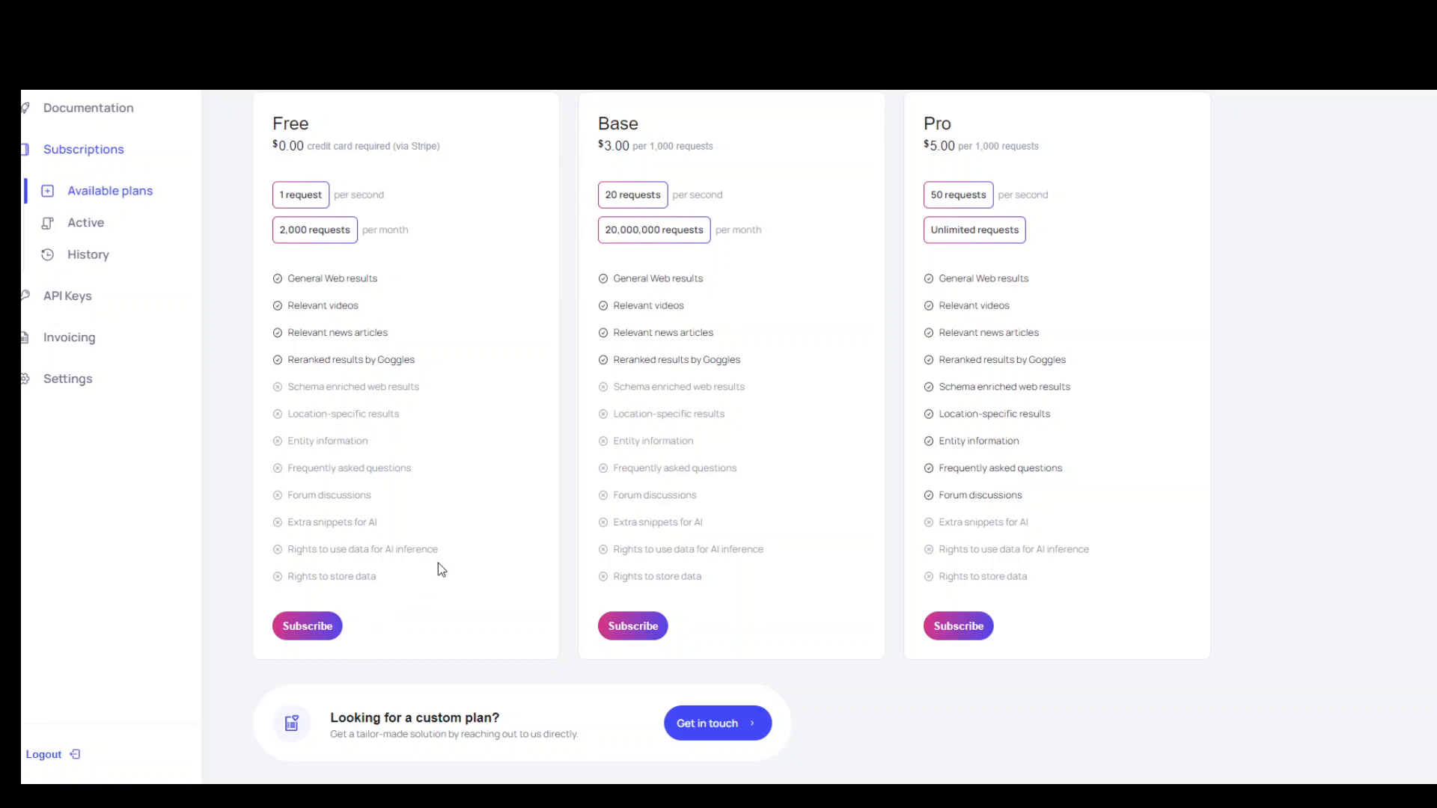
{"action": "mouse_move", "coordinate": [307, 632]}
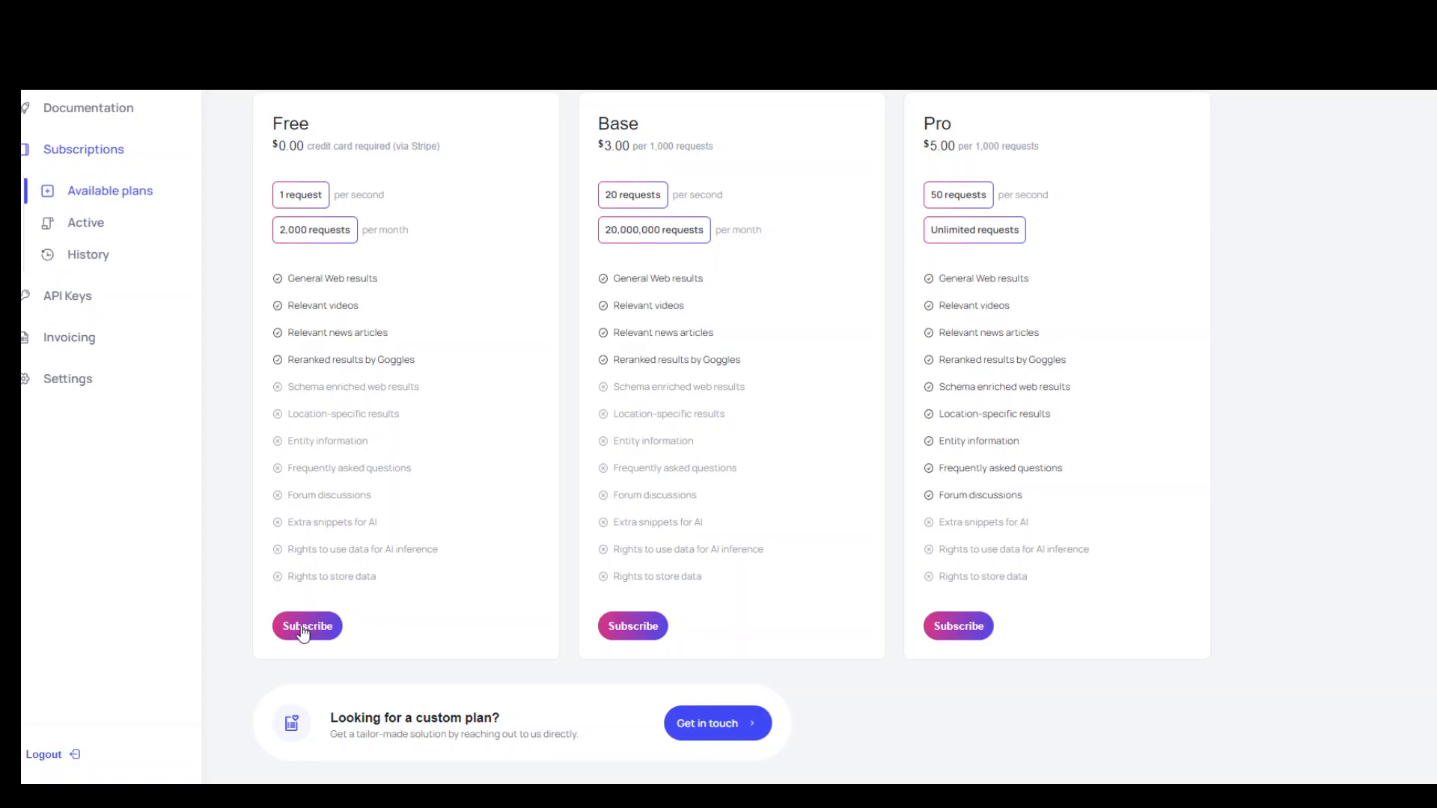
- Subscribe to the Free plan, accepting the Terms of Use
{"action": "left_click", "coordinate": [307, 626]}
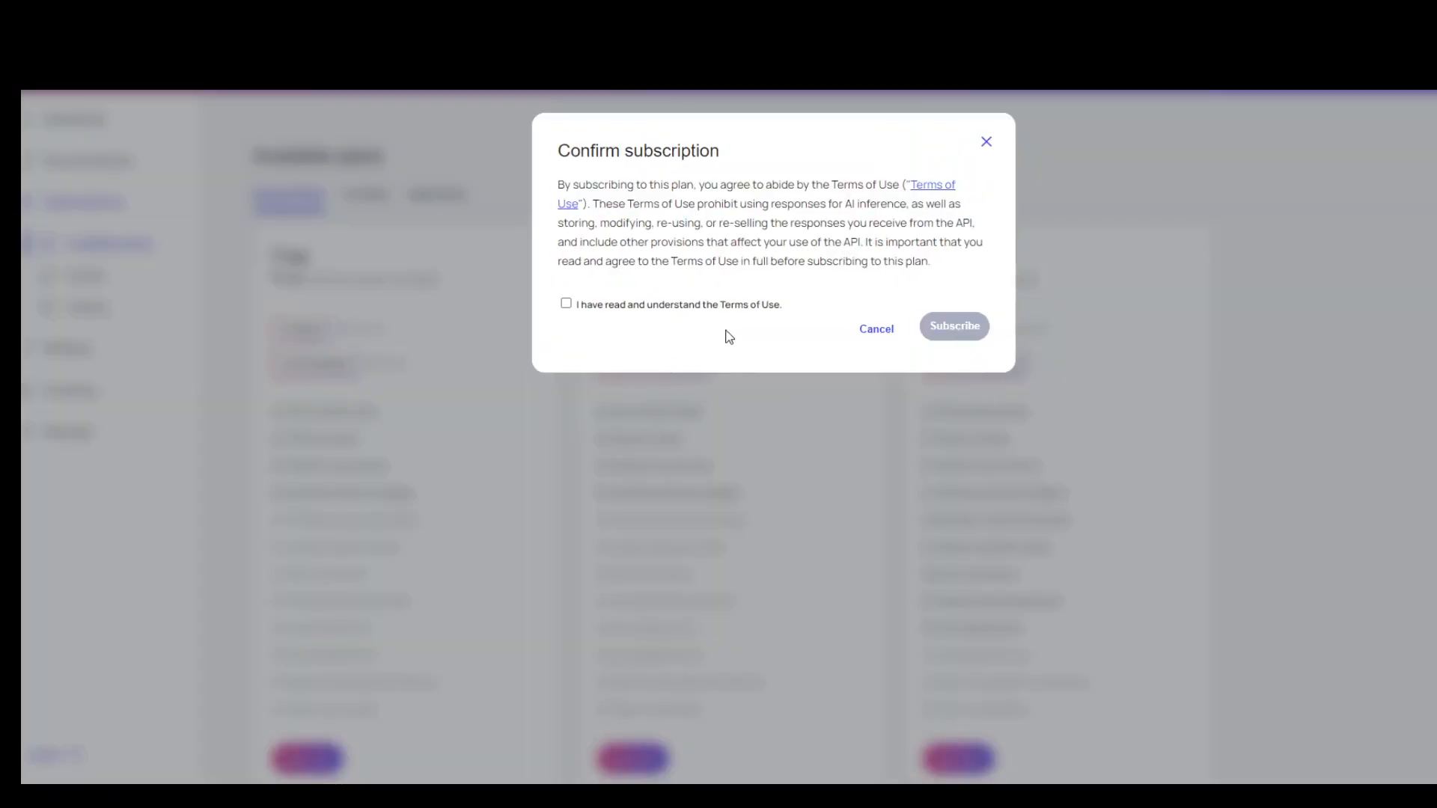
{"action": "left_click", "coordinate": [566, 304]}
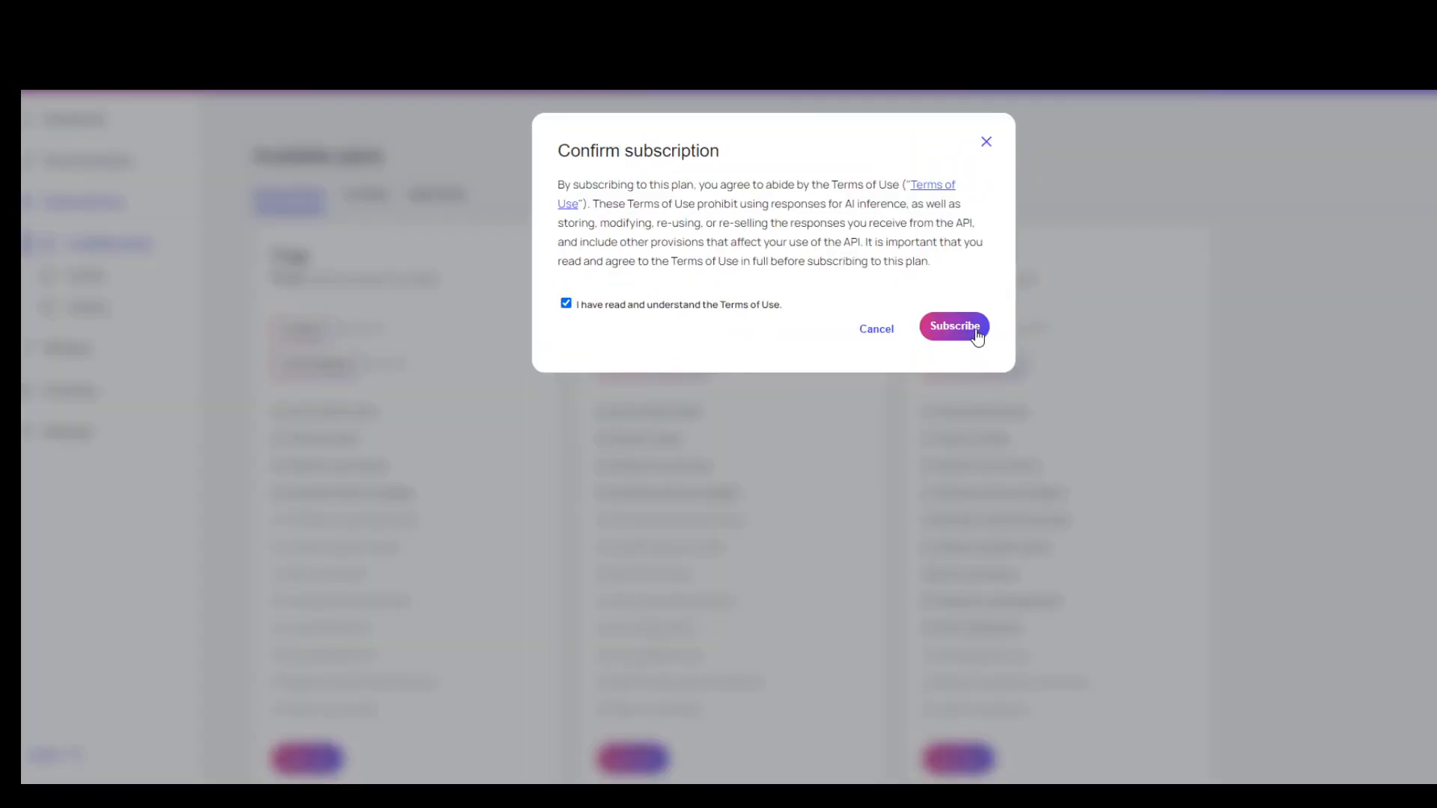
{"action": "left_click", "coordinate": [954, 325]}
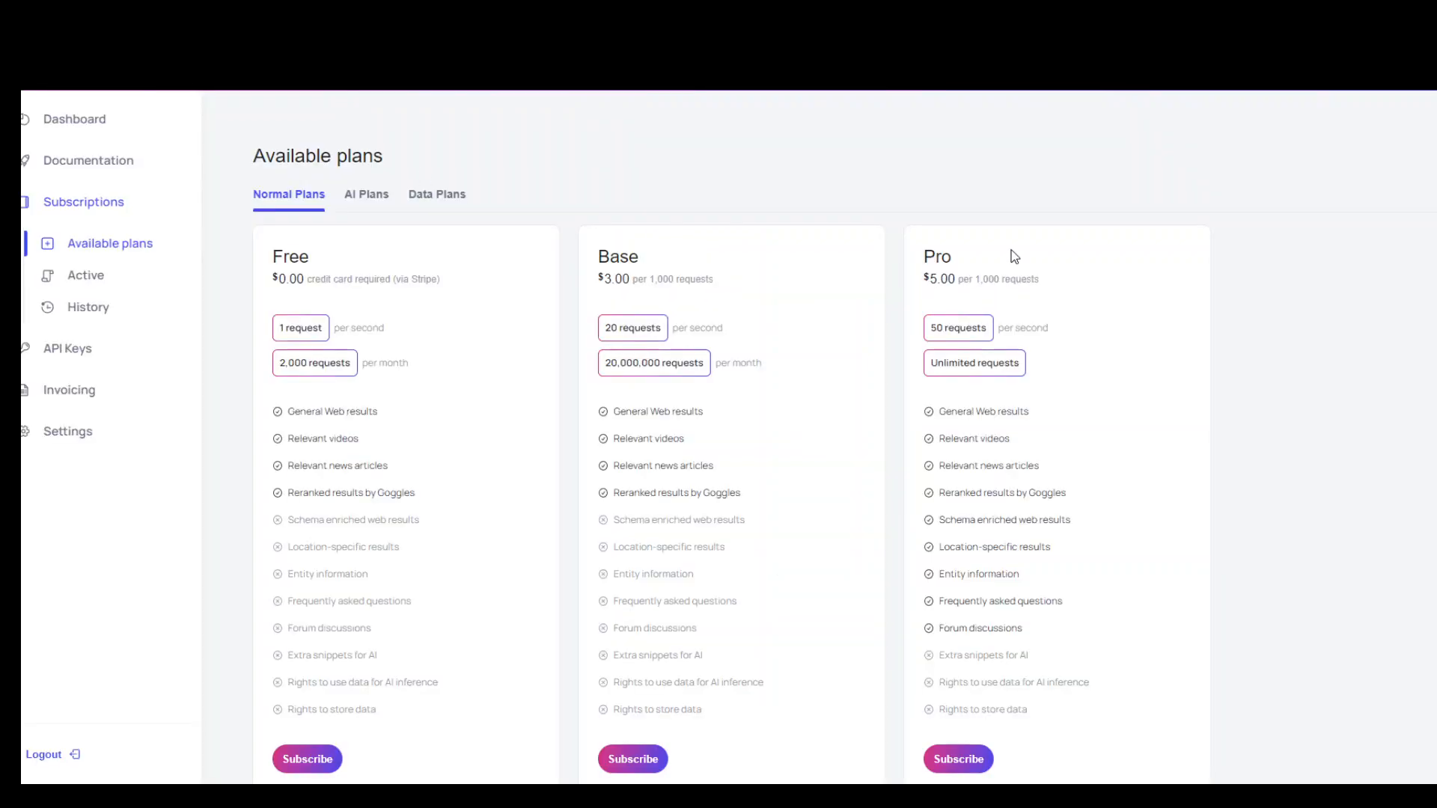
{"action": "mouse_move", "coordinate": [1227, 304]}
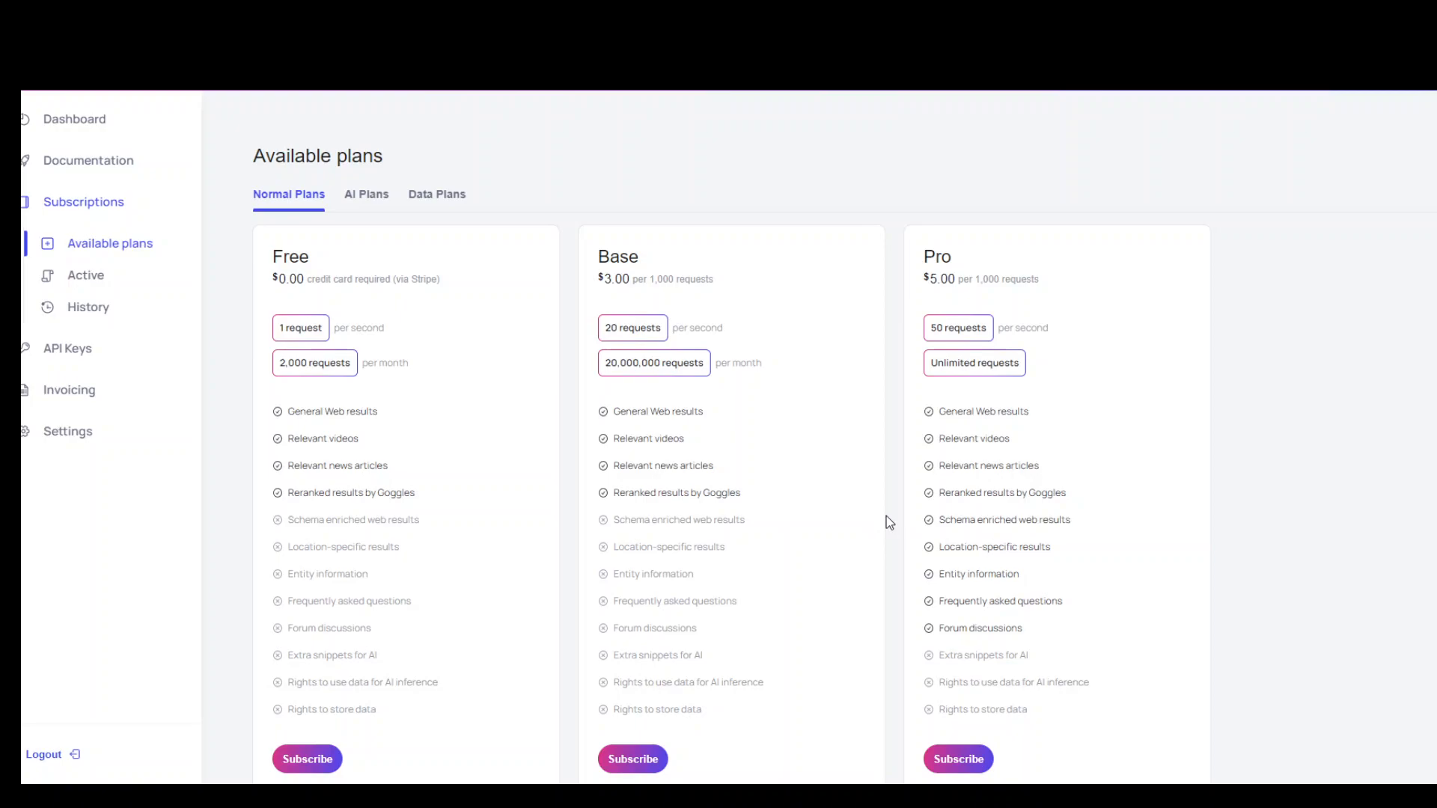
{"action": "mouse_move", "coordinate": [658, 265]}
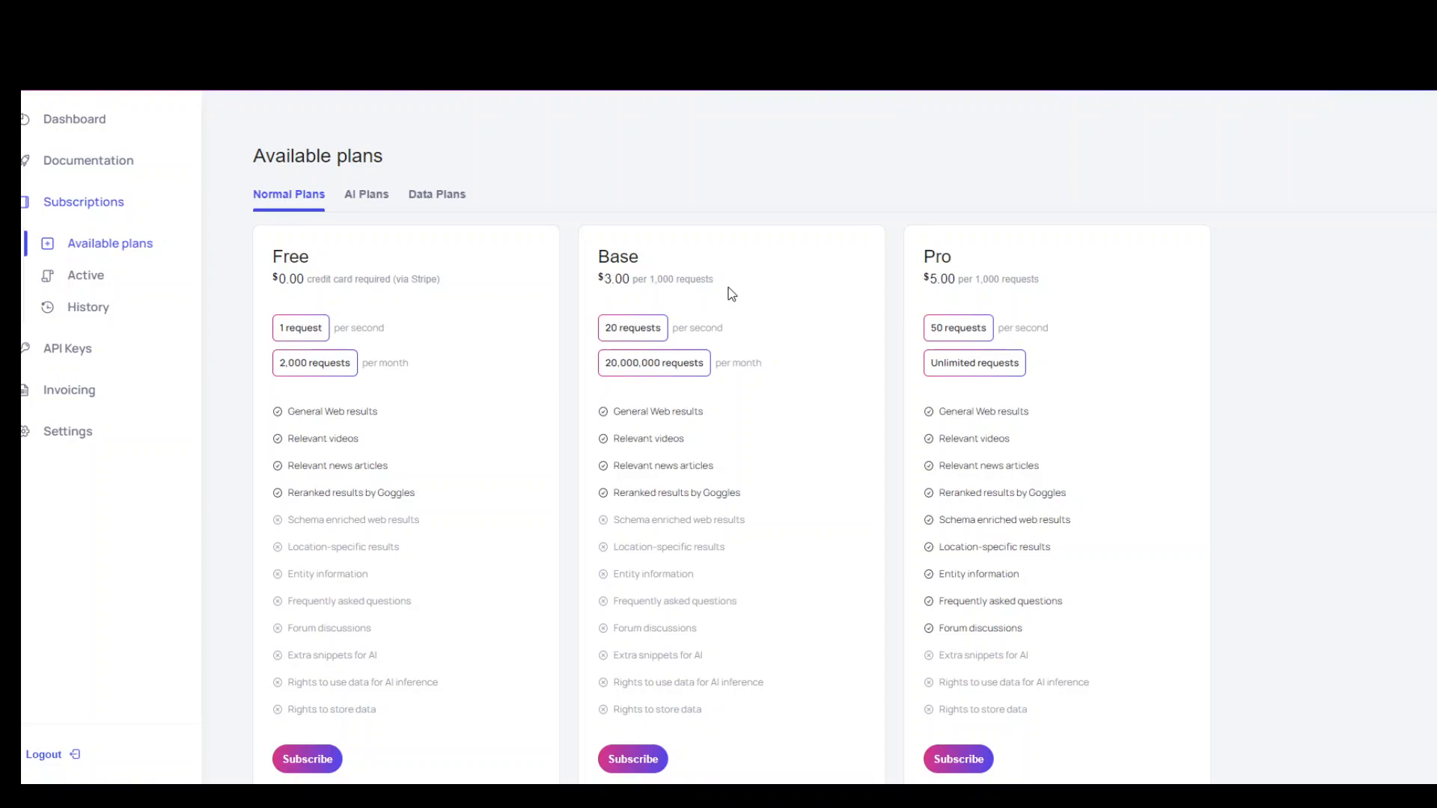
{"action": "mouse_move", "coordinate": [1053, 294]}
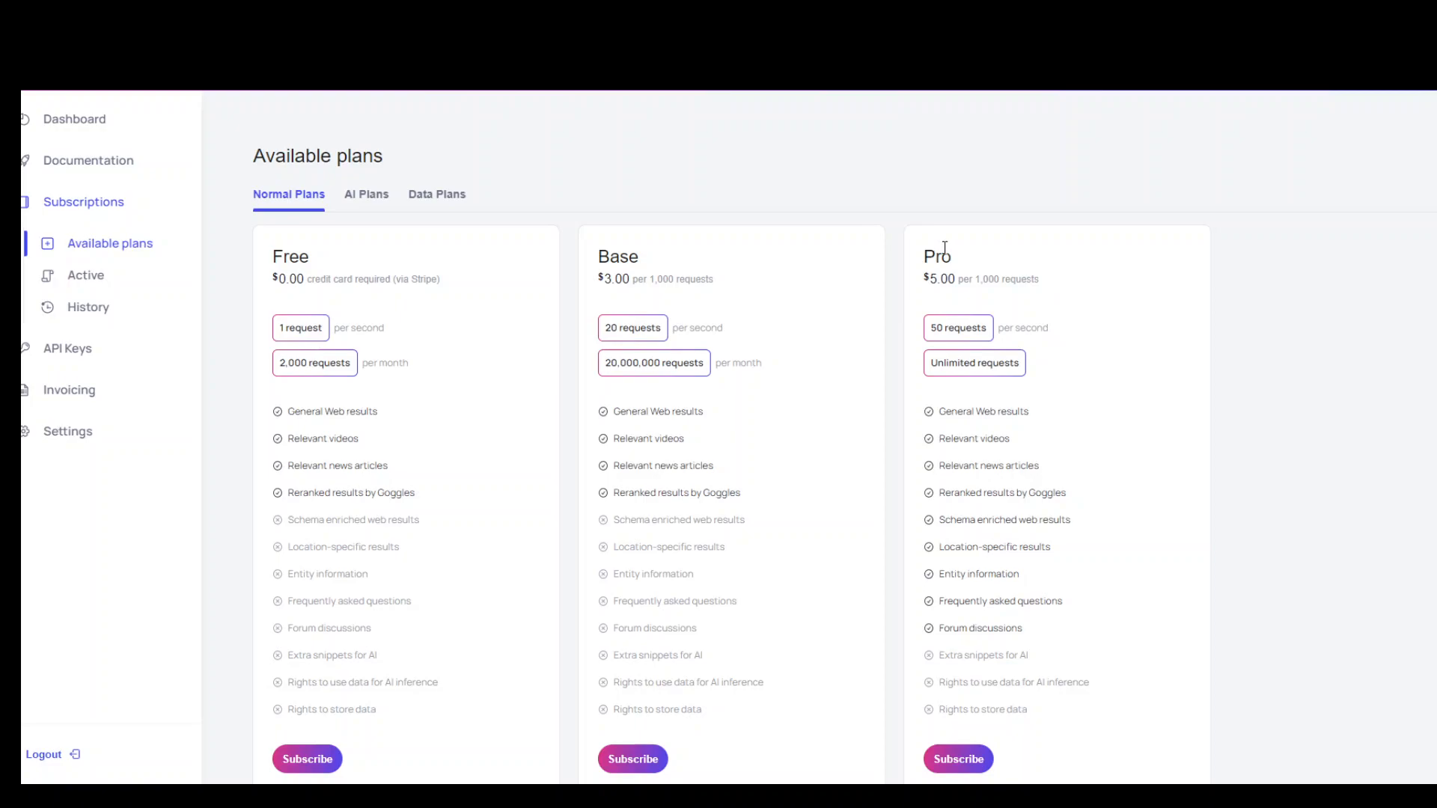
{"action": "mouse_move", "coordinate": [1023, 343]}
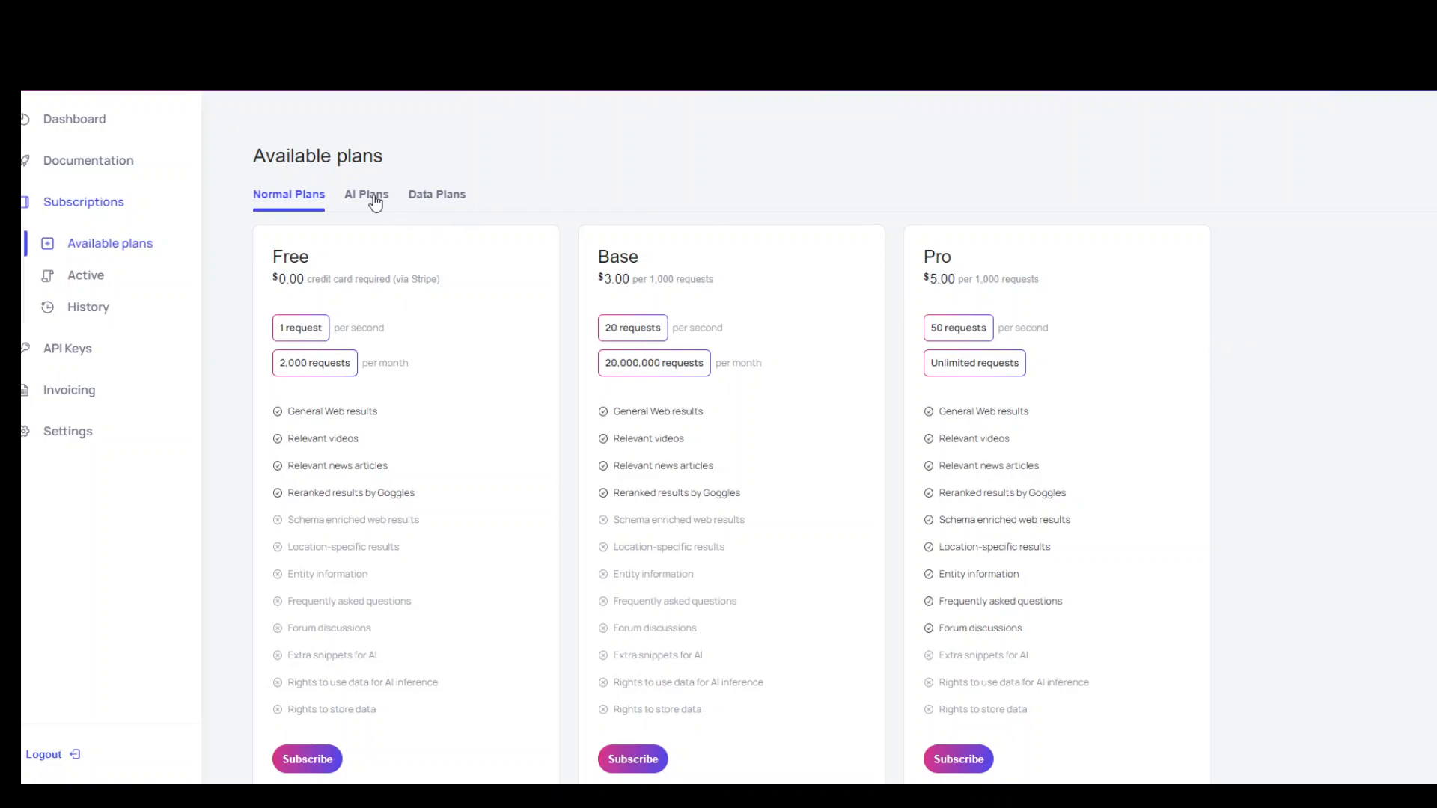
- Show the AI plans: Free AI, Base AI $5.00 and Pro AI $9.00
{"action": "left_click", "coordinate": [366, 194]}
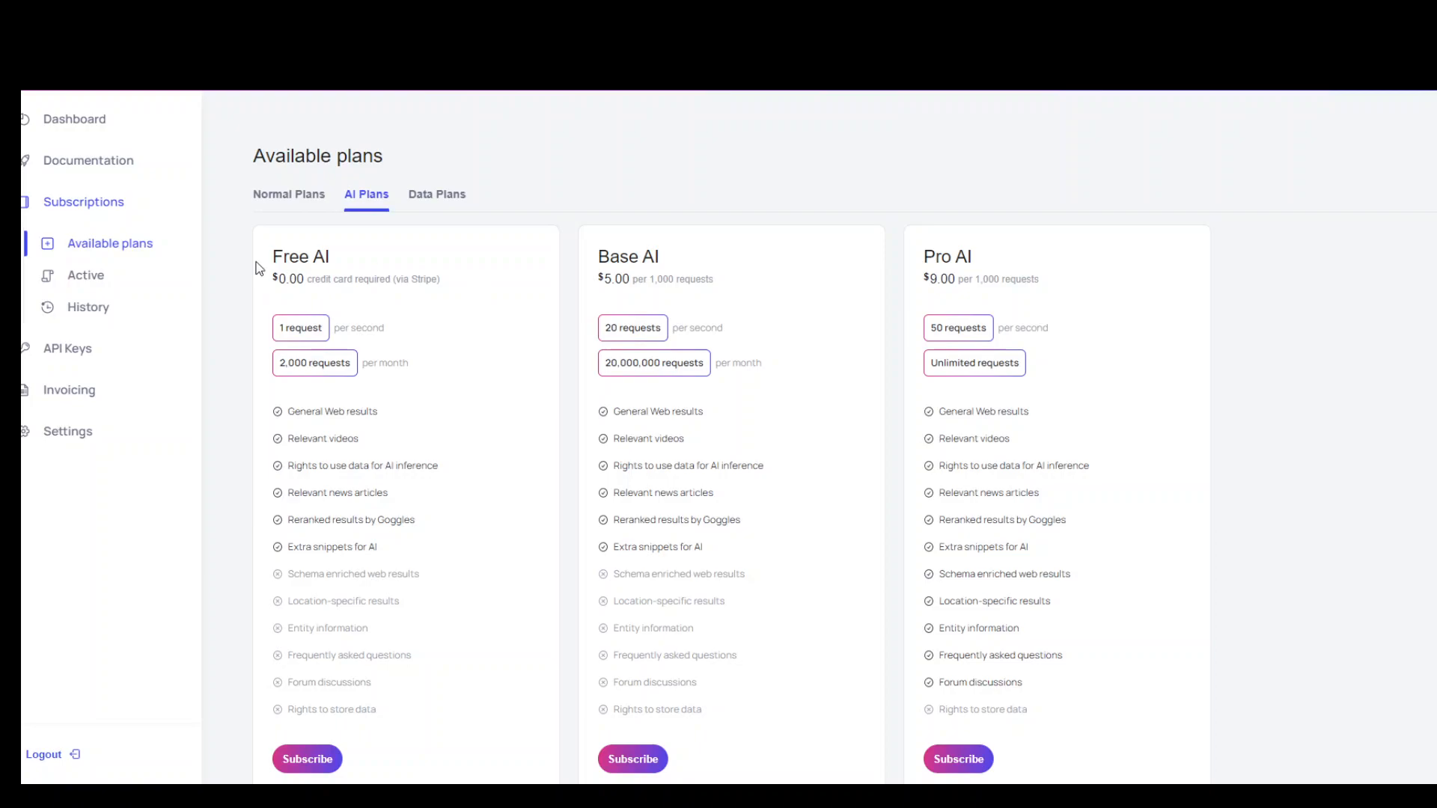
{"action": "mouse_move", "coordinate": [1136, 367]}
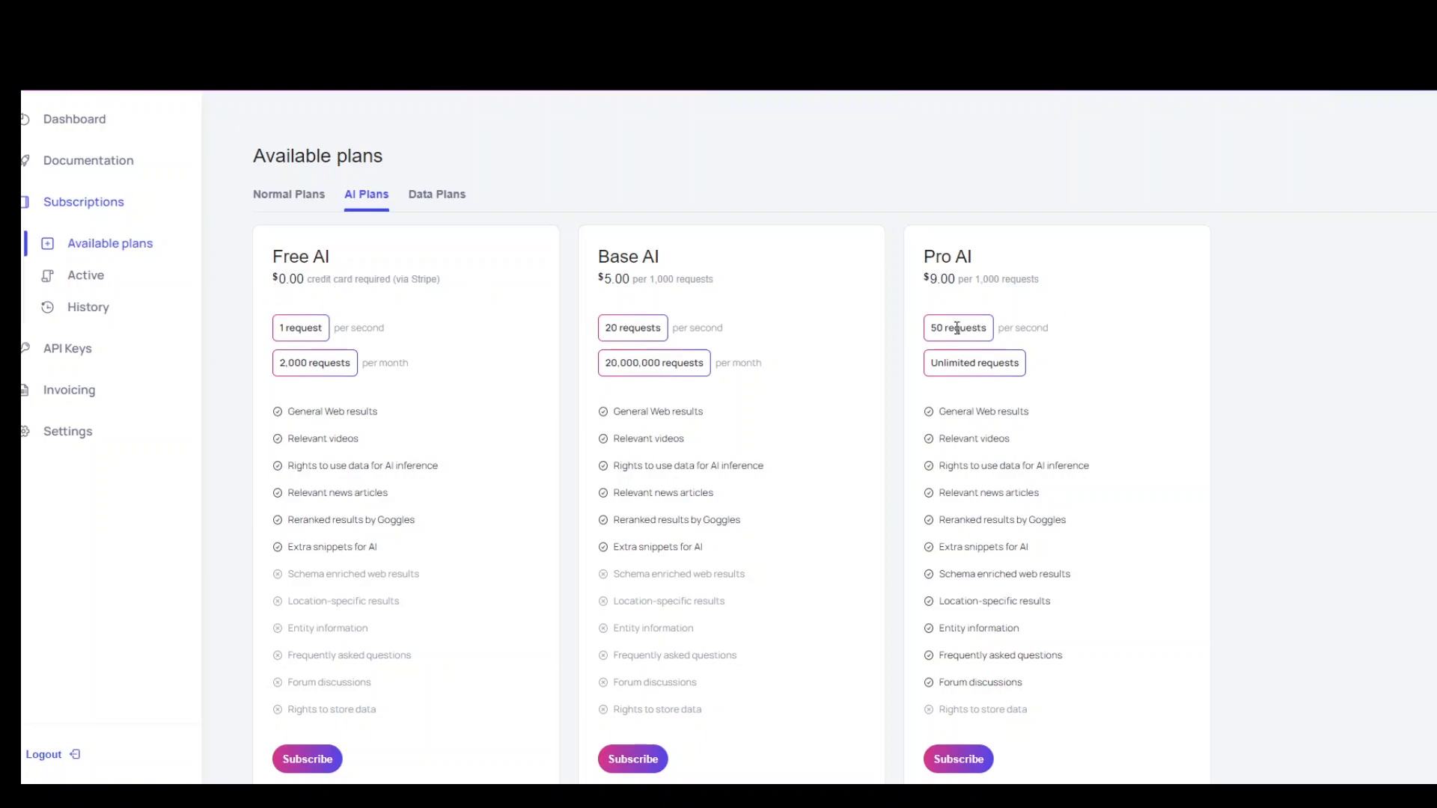
{"action": "mouse_move", "coordinate": [1172, 321]}
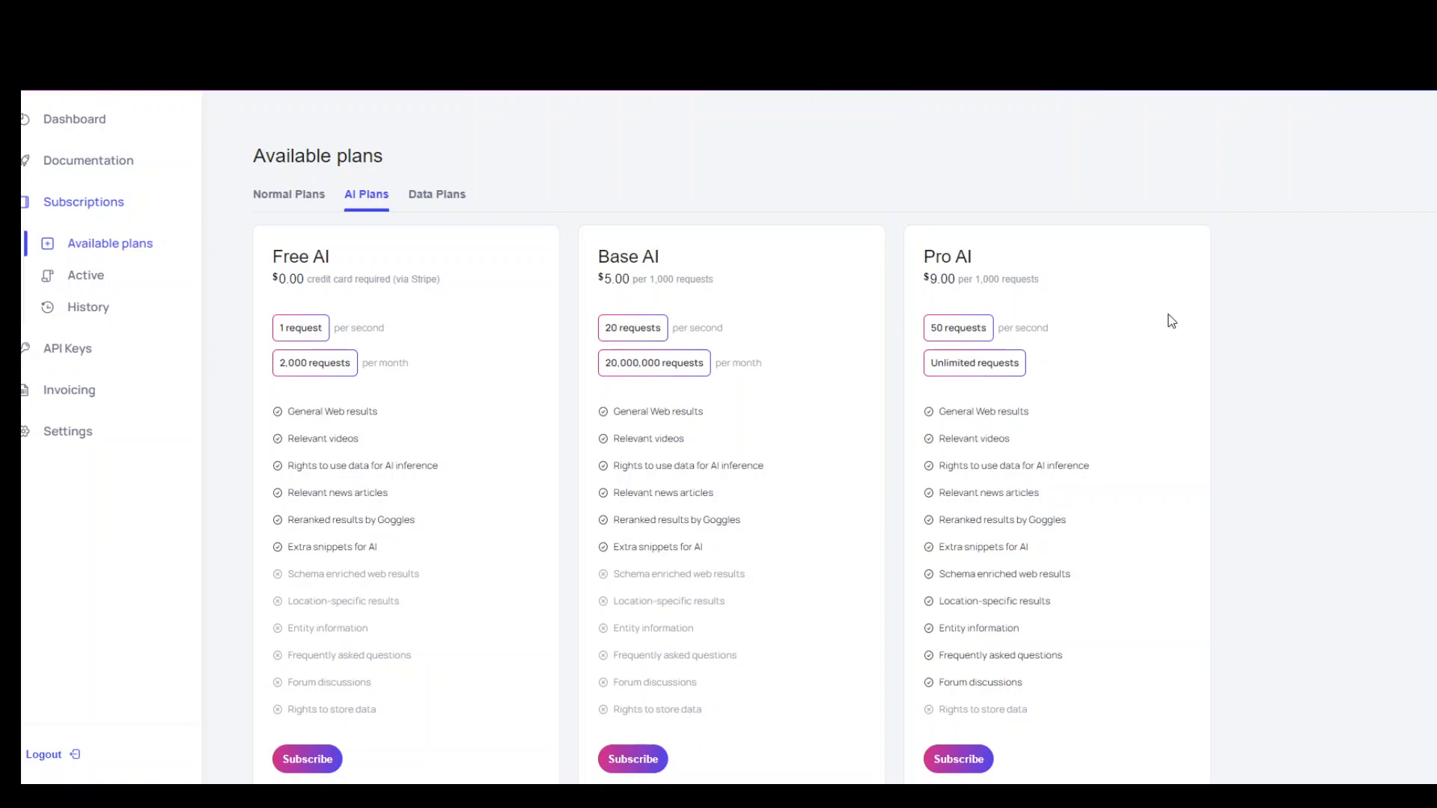
- Review the Base Data and Pro Data plans, then return to Normal Plans
{"action": "left_click", "coordinate": [437, 195]}
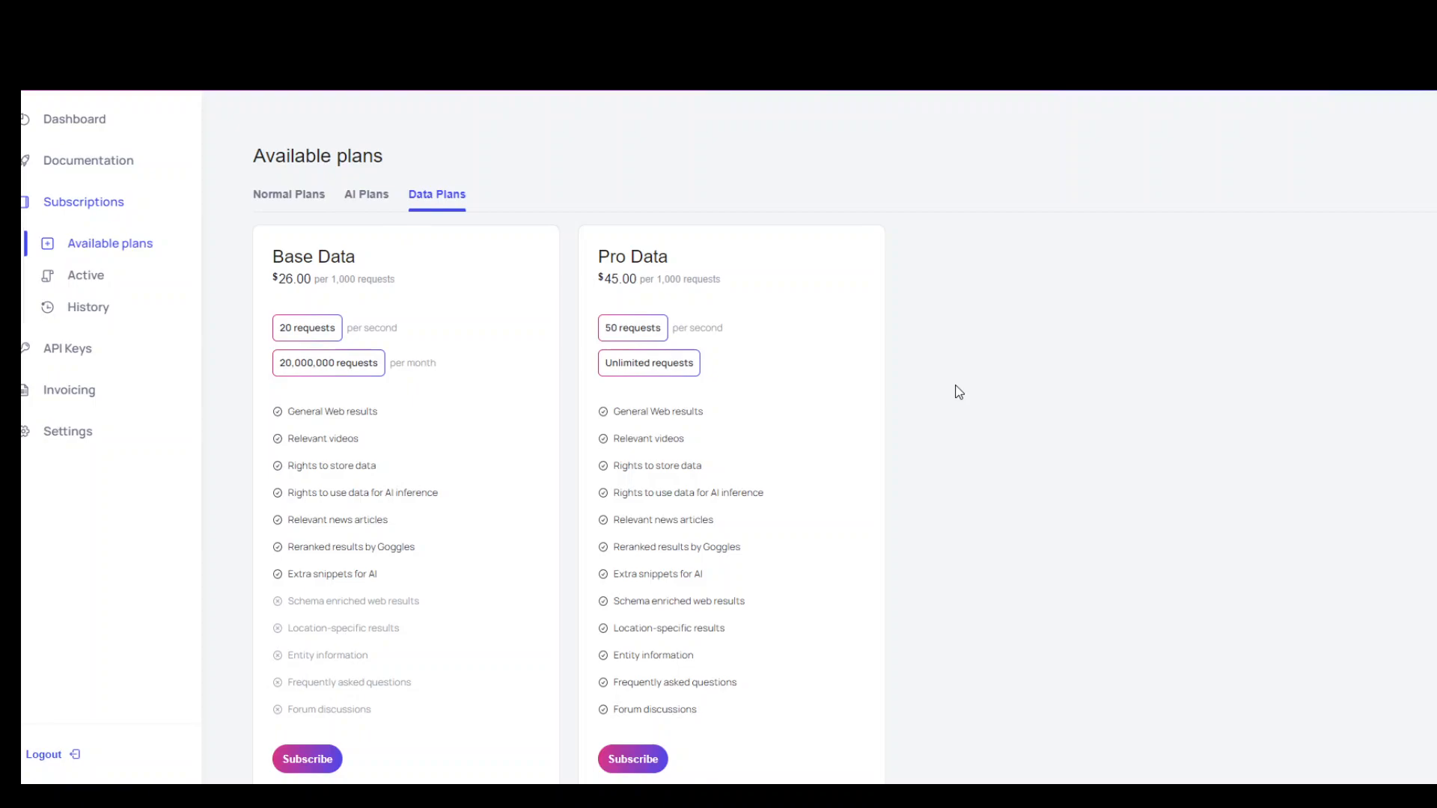
{"action": "mouse_move", "coordinate": [1005, 354]}
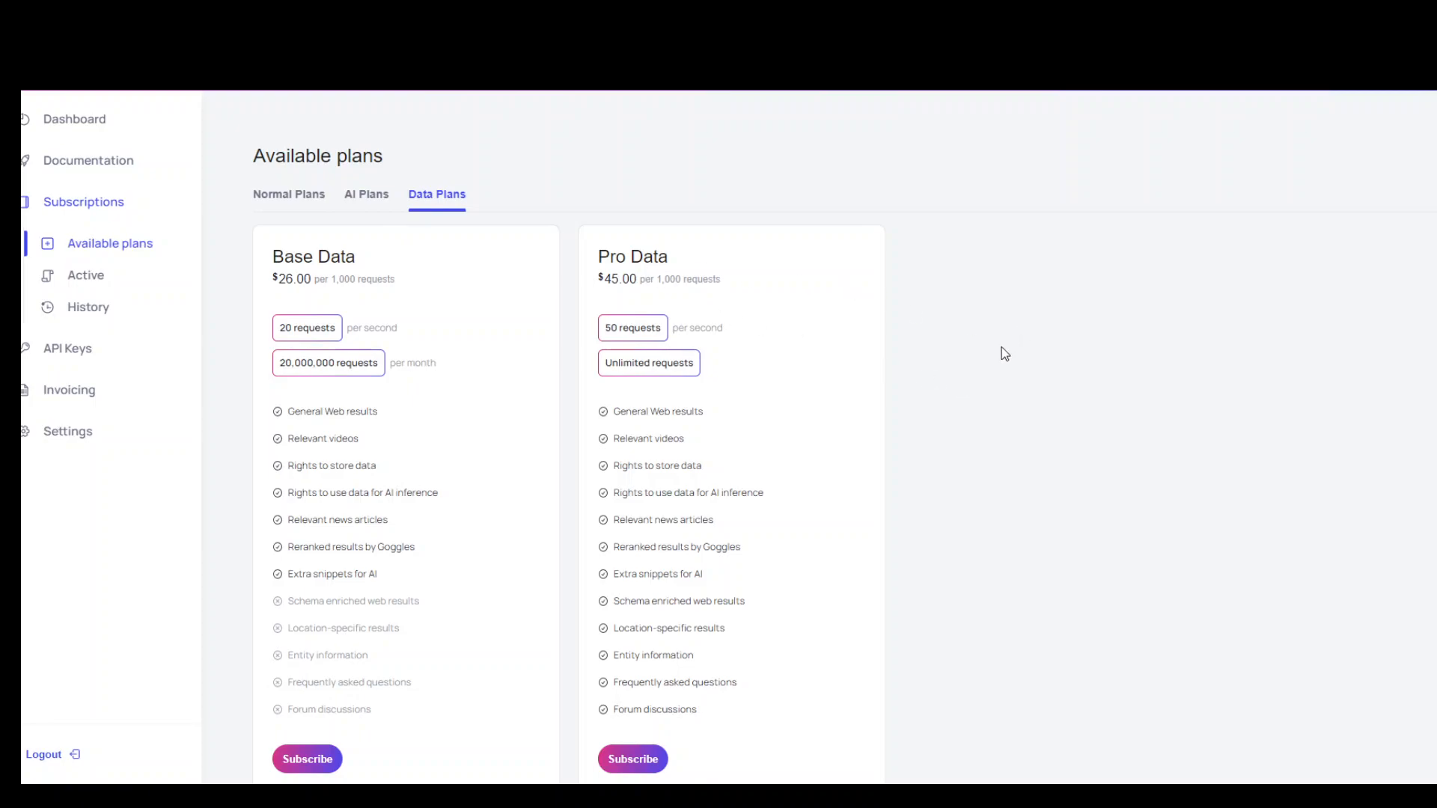
{"action": "mouse_move", "coordinate": [458, 381]}
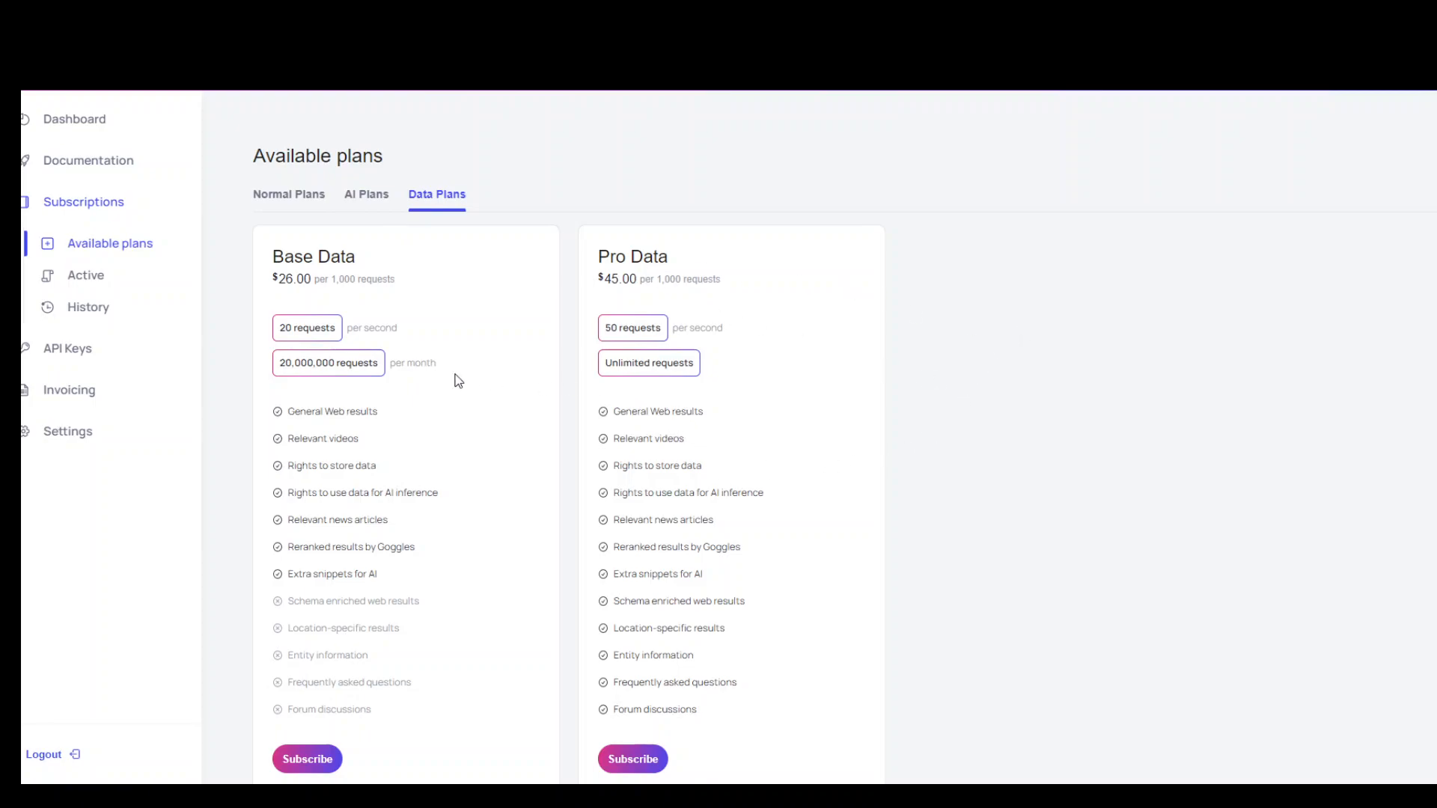
{"action": "mouse_move", "coordinate": [487, 240]}
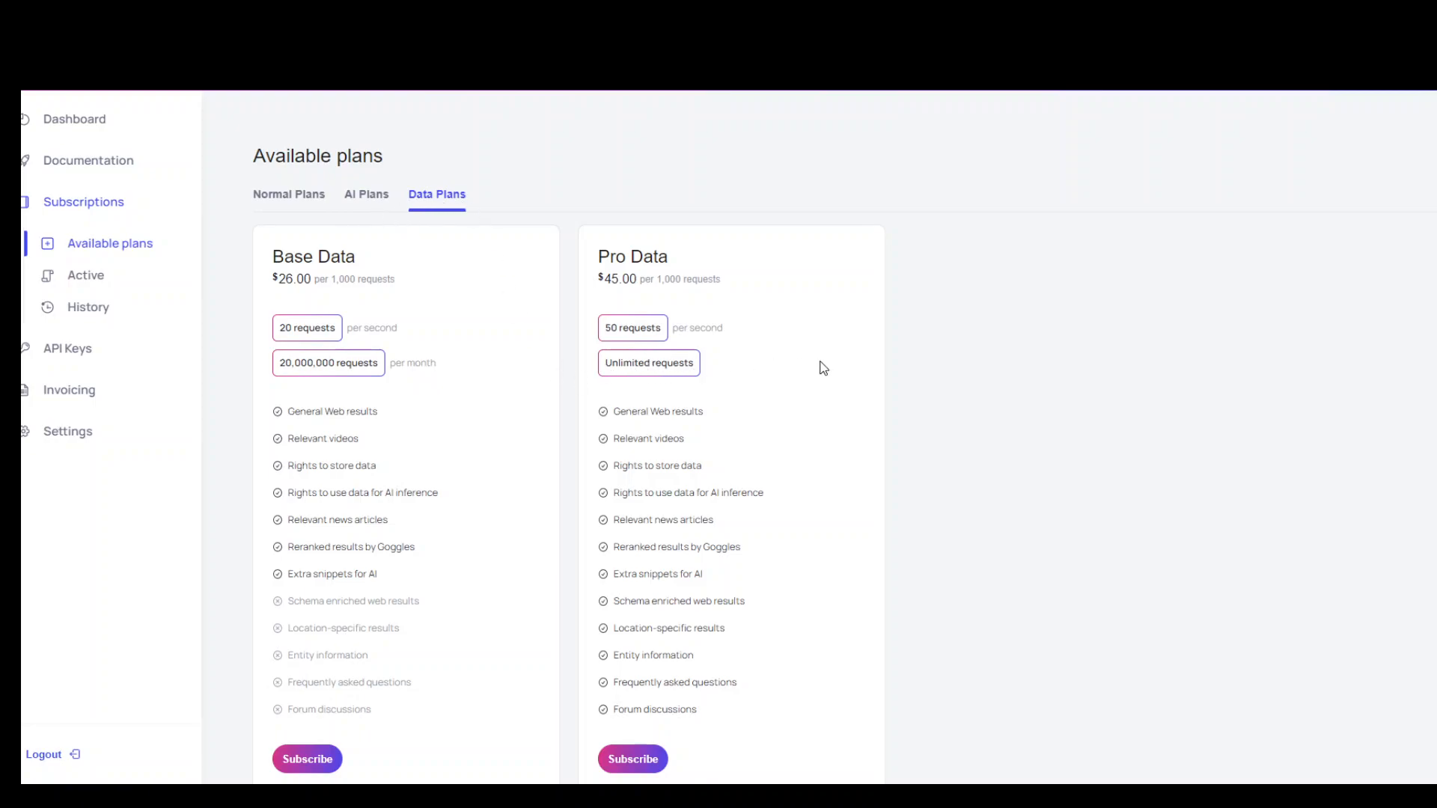
{"action": "mouse_move", "coordinate": [813, 356]}
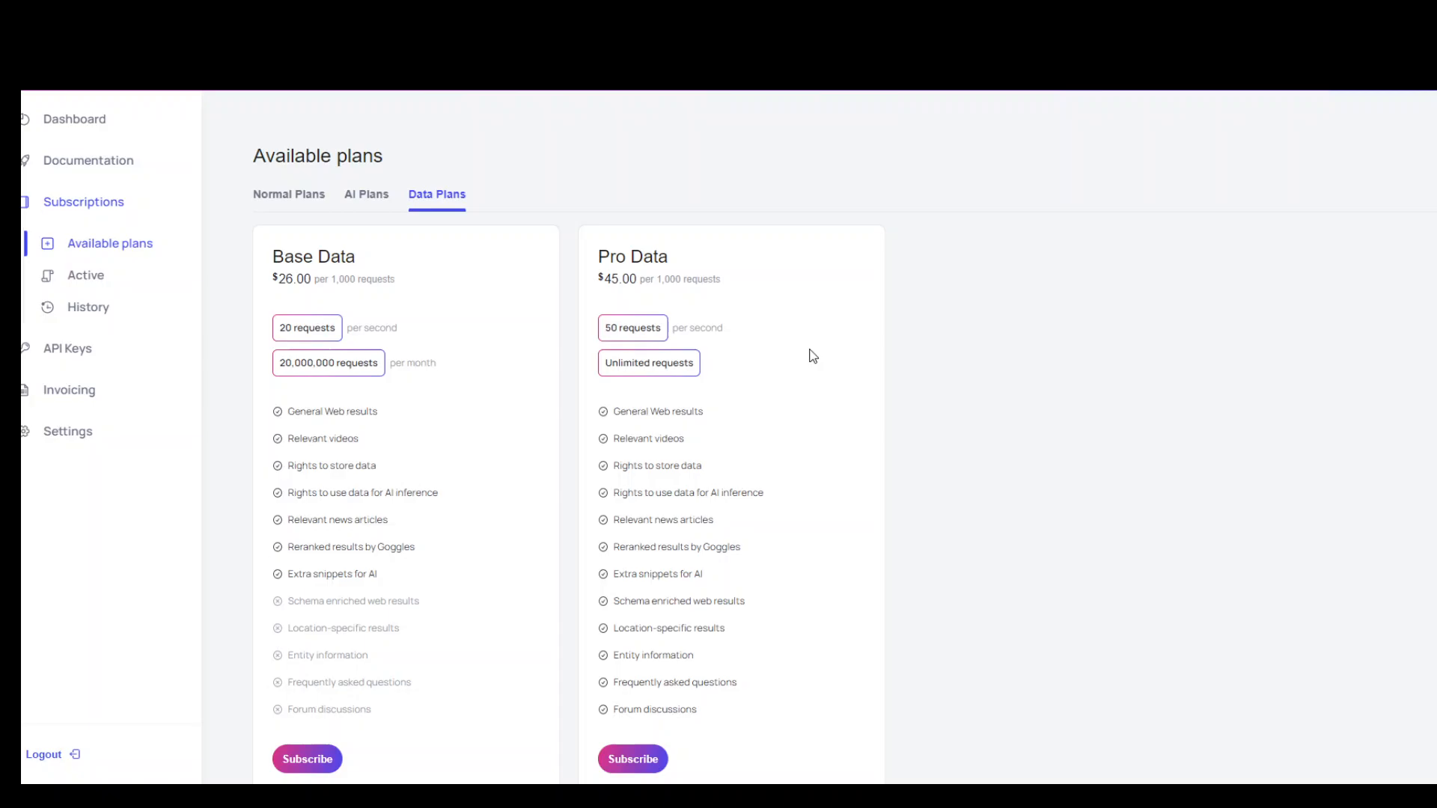
{"action": "mouse_move", "coordinate": [695, 444]}
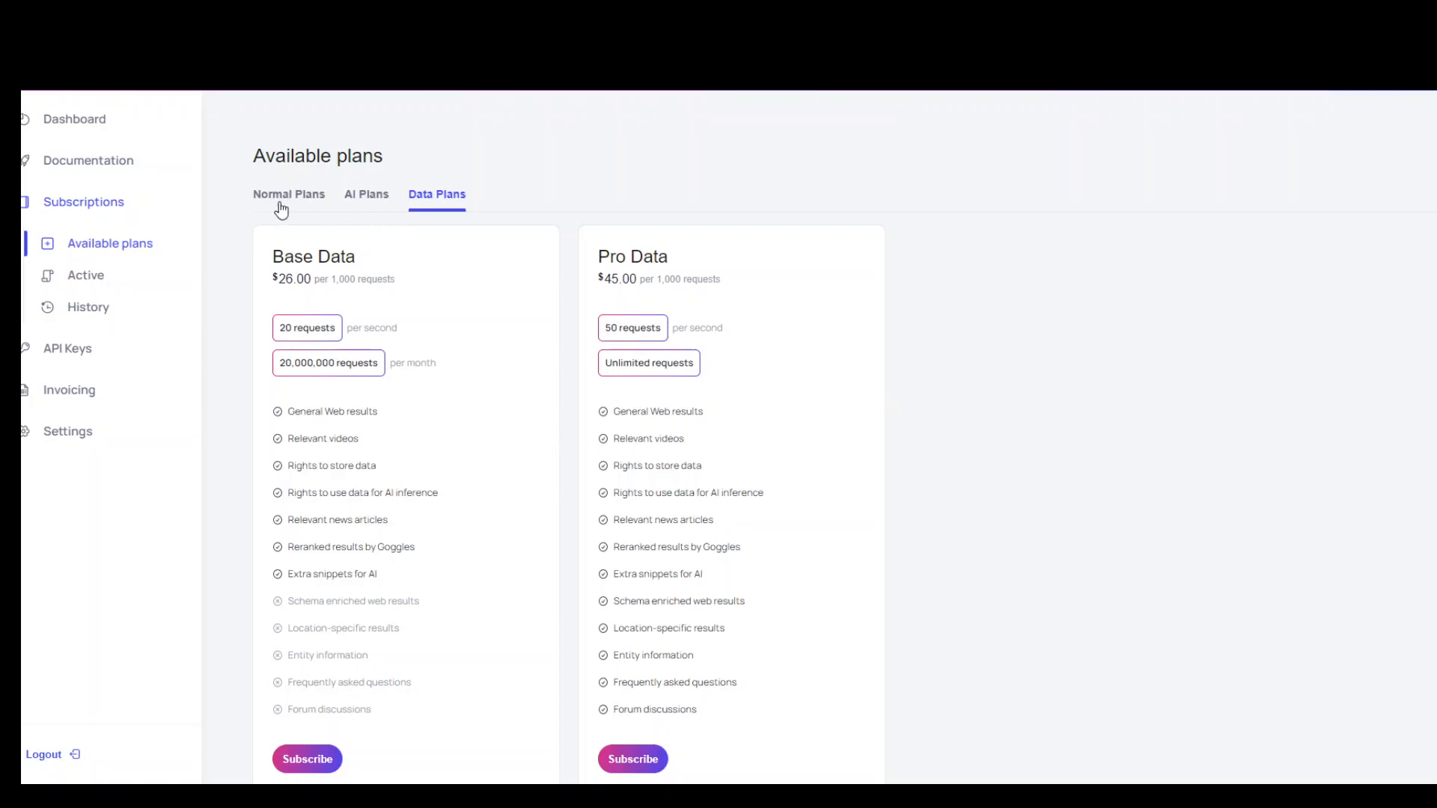
{"action": "left_click", "coordinate": [289, 193]}
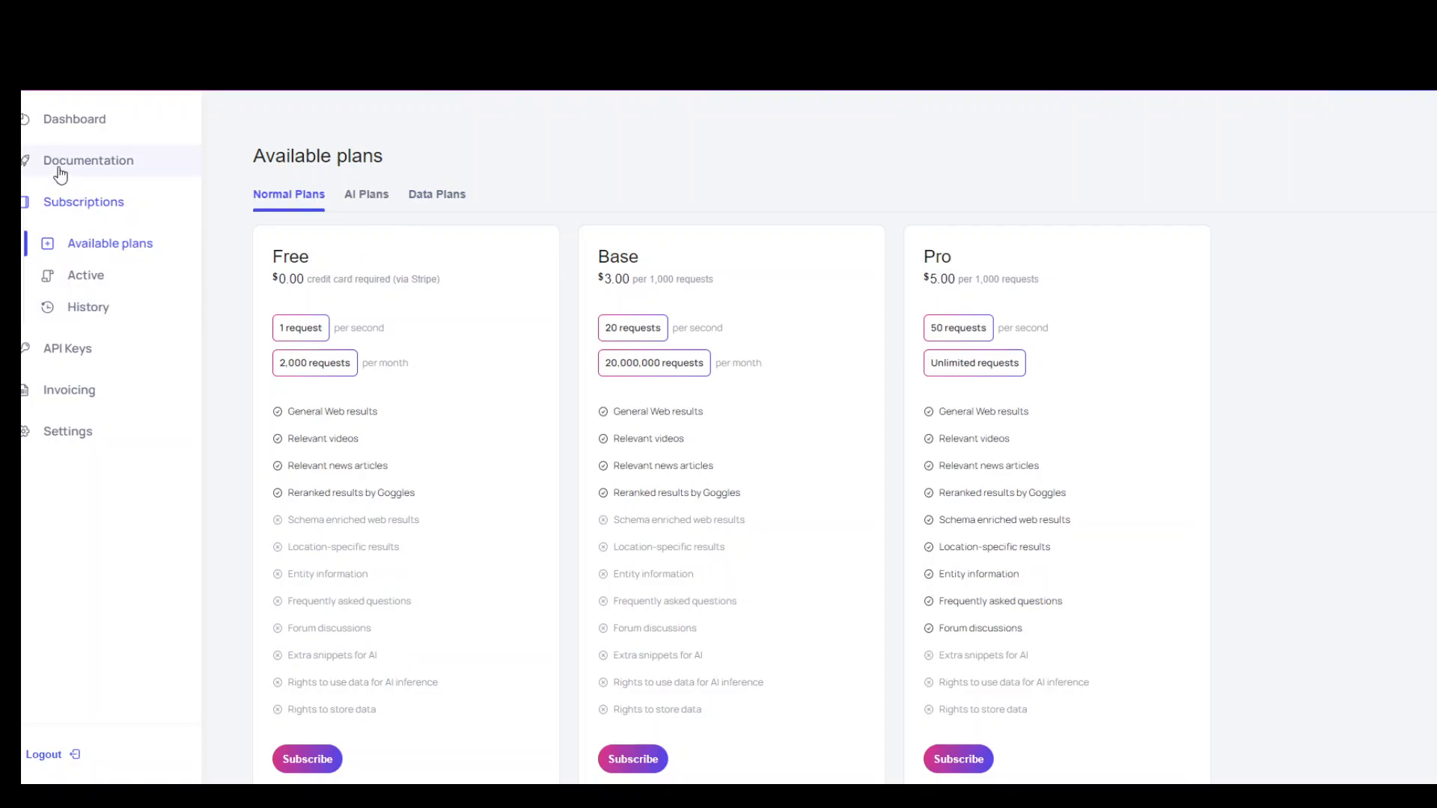
- Read the Get Started documentation, scrolling through the web, suggest and spell check endpoints
{"action": "left_click", "coordinate": [88, 161]}
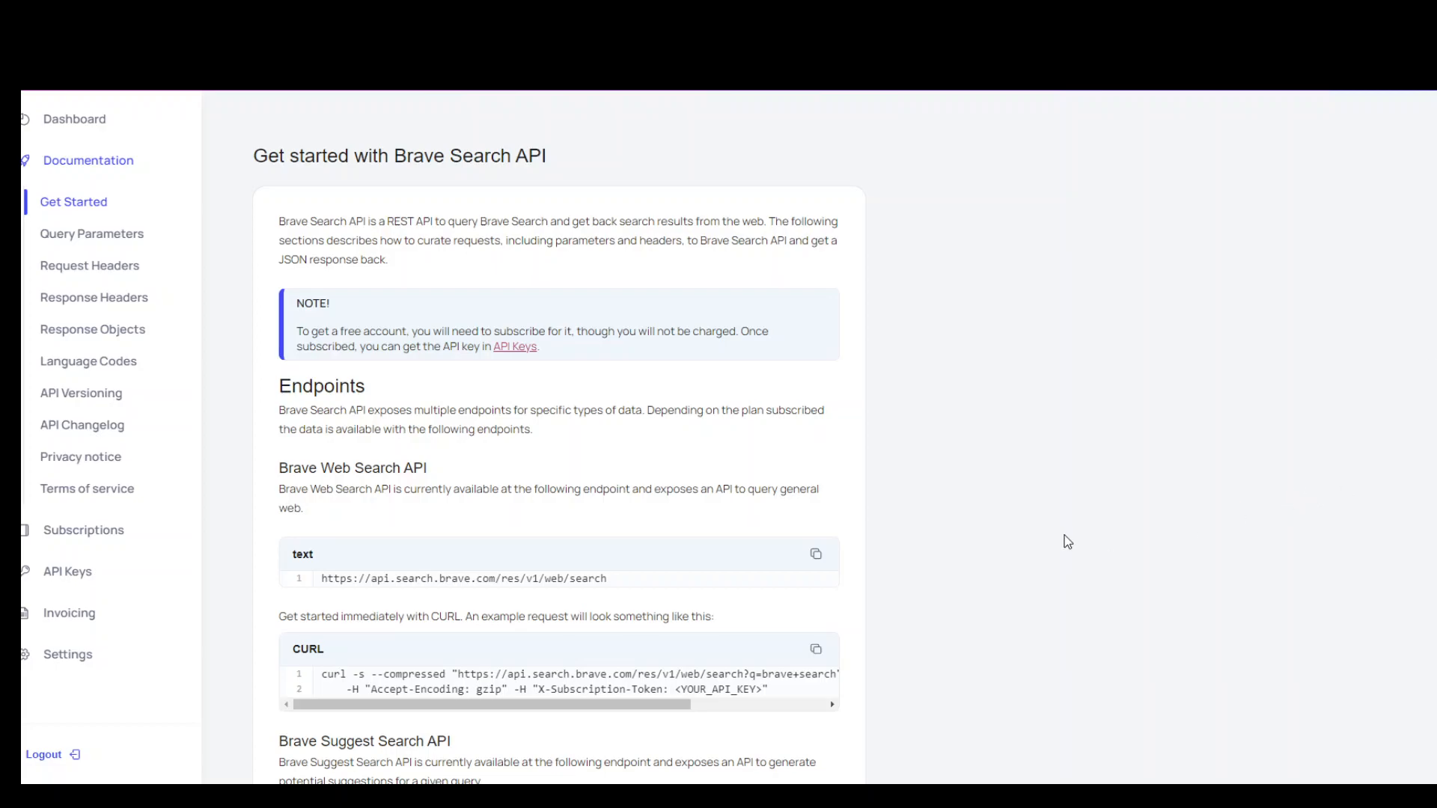
{"action": "scroll", "scroll_direction": "down", "scroll_amount": 3}
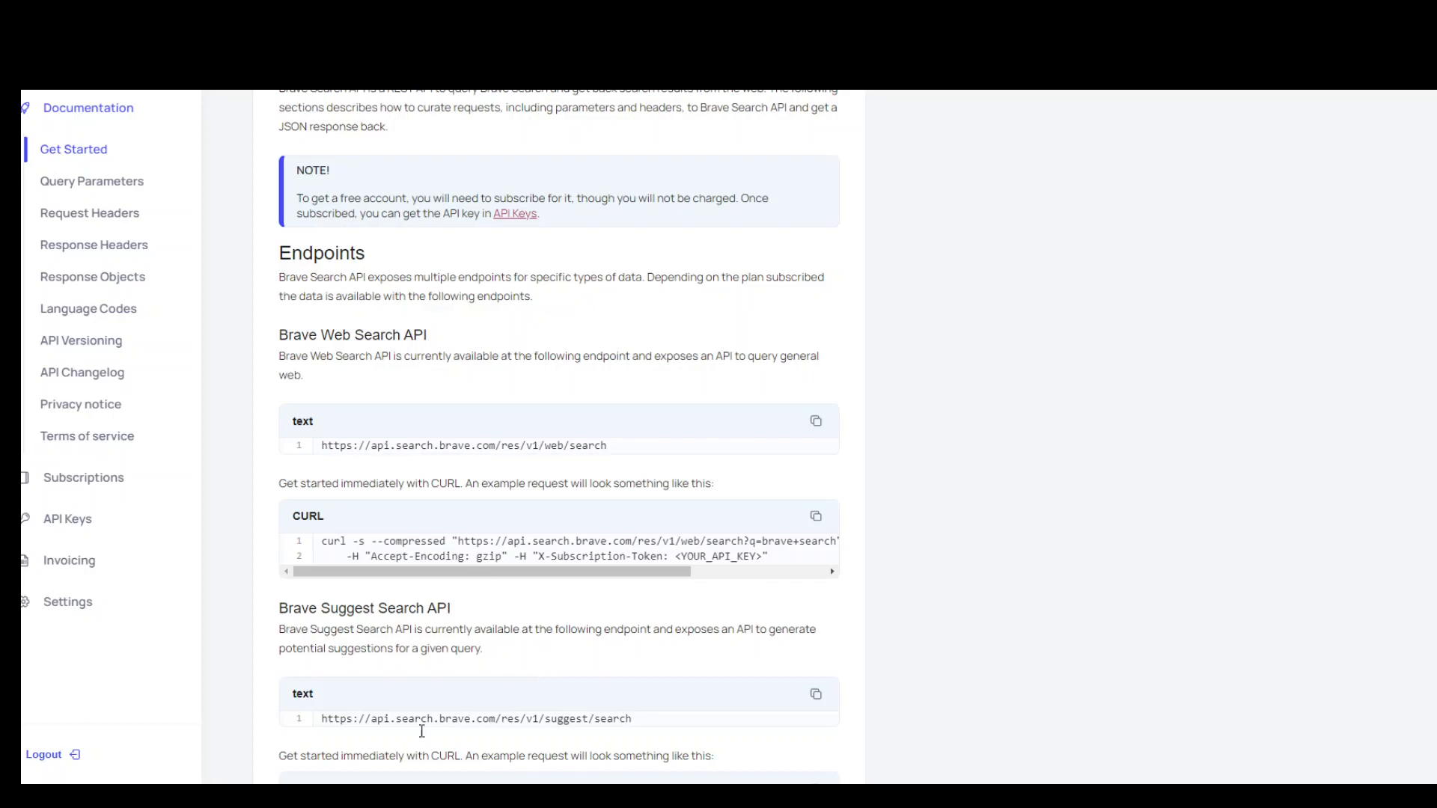
{"action": "scroll", "scroll_direction": "down", "scroll_amount": 3}
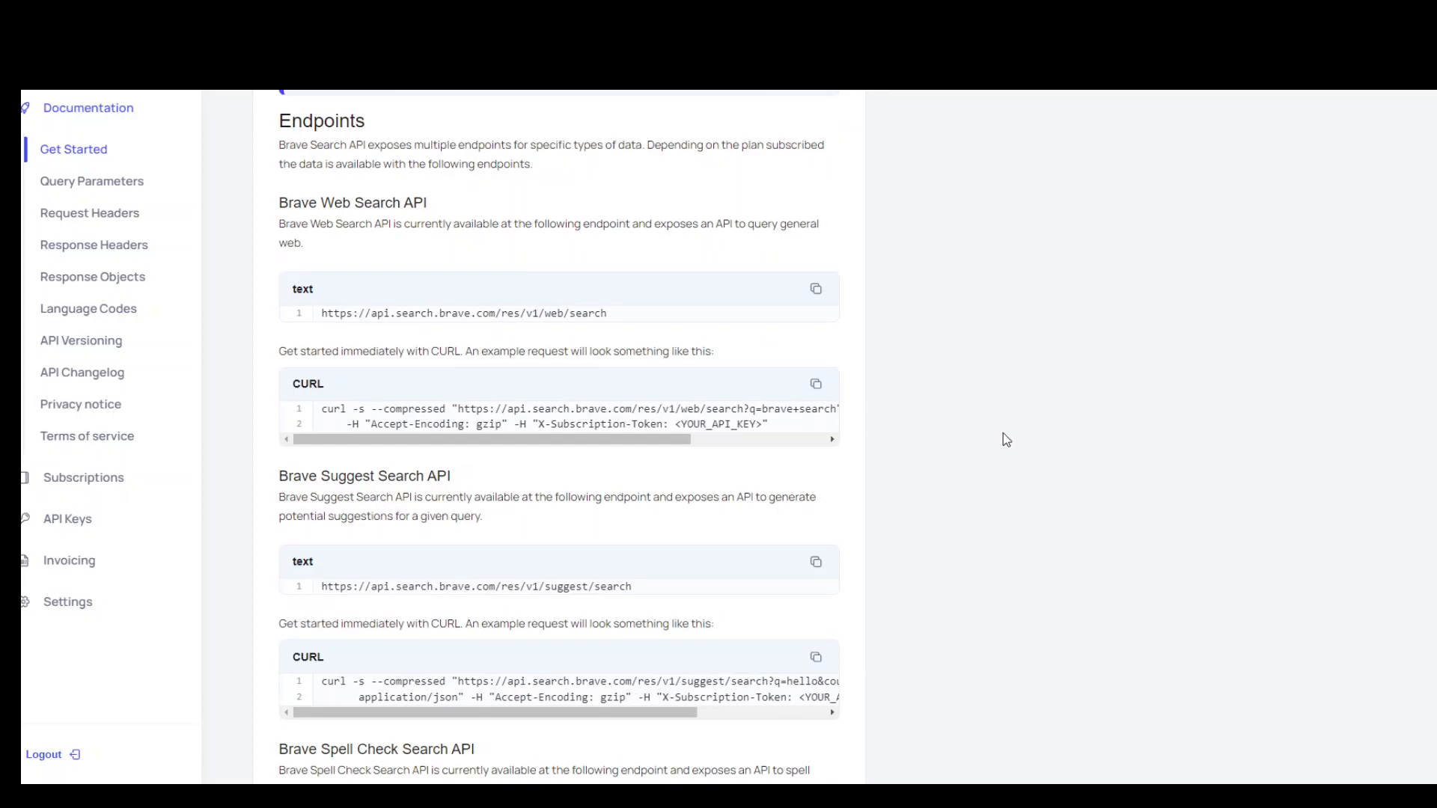
{"action": "mouse_move", "coordinate": [738, 424]}
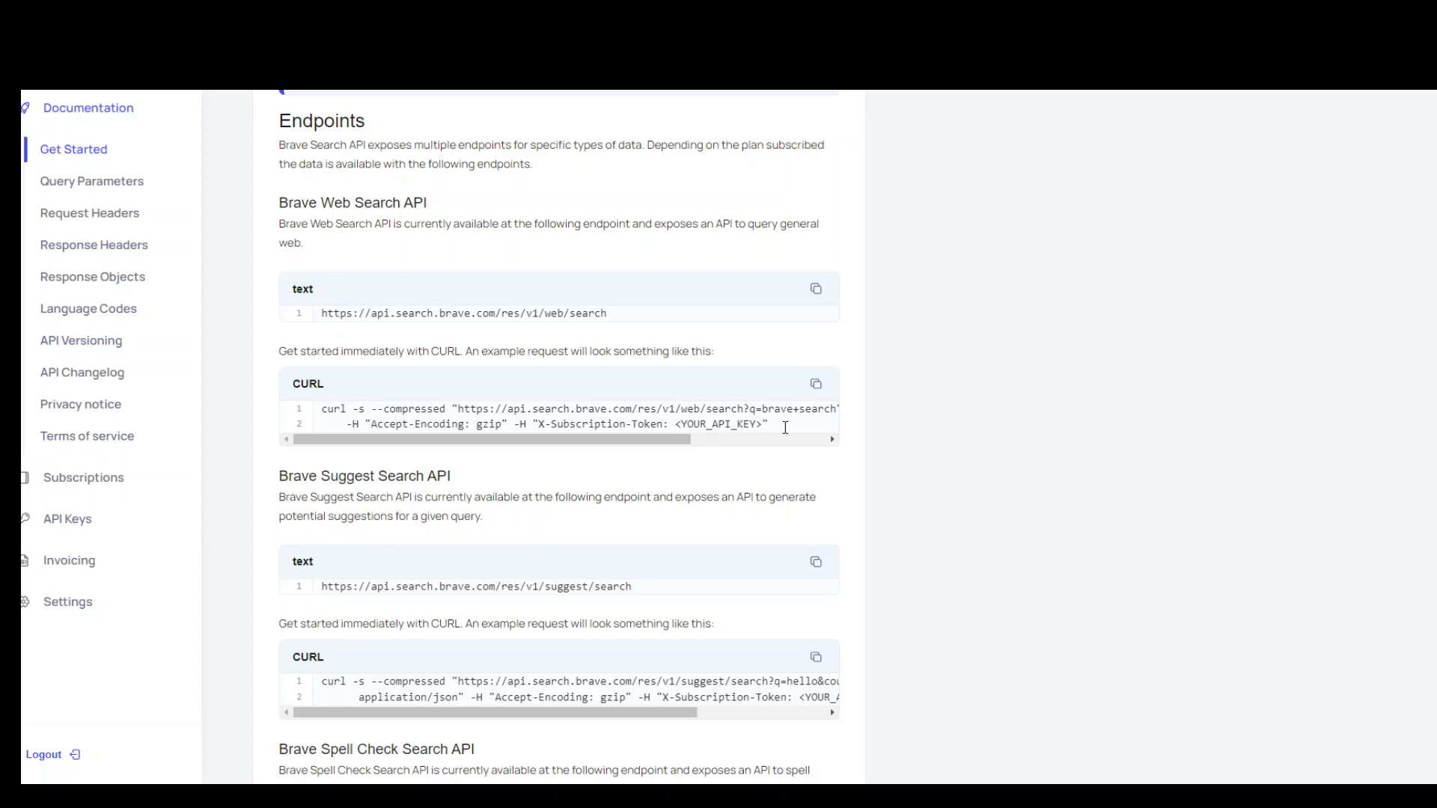
{"action": "scroll", "scroll_direction": "down", "scroll_amount": 3}
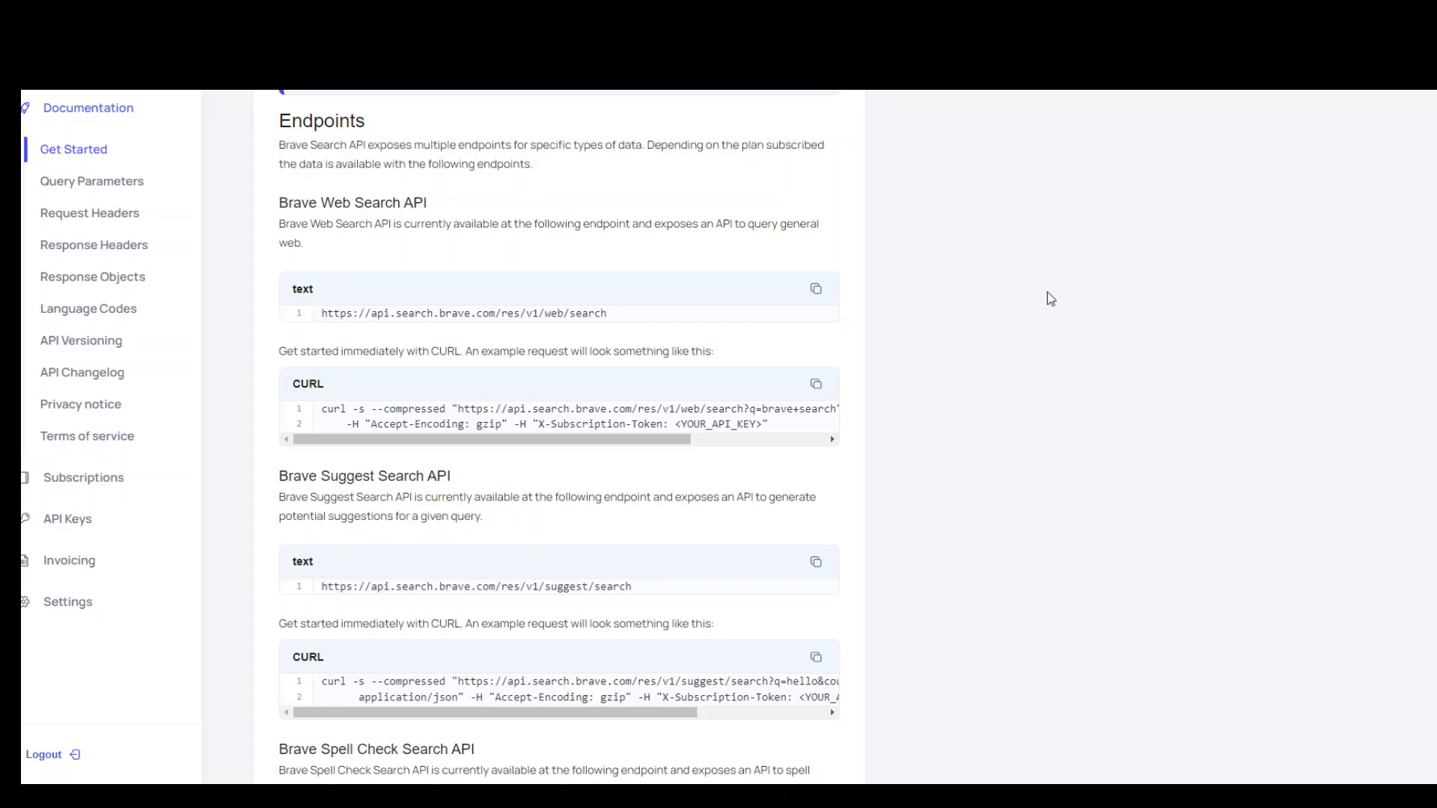
{"action": "scroll", "scroll_direction": "down", "scroll_amount": 3}
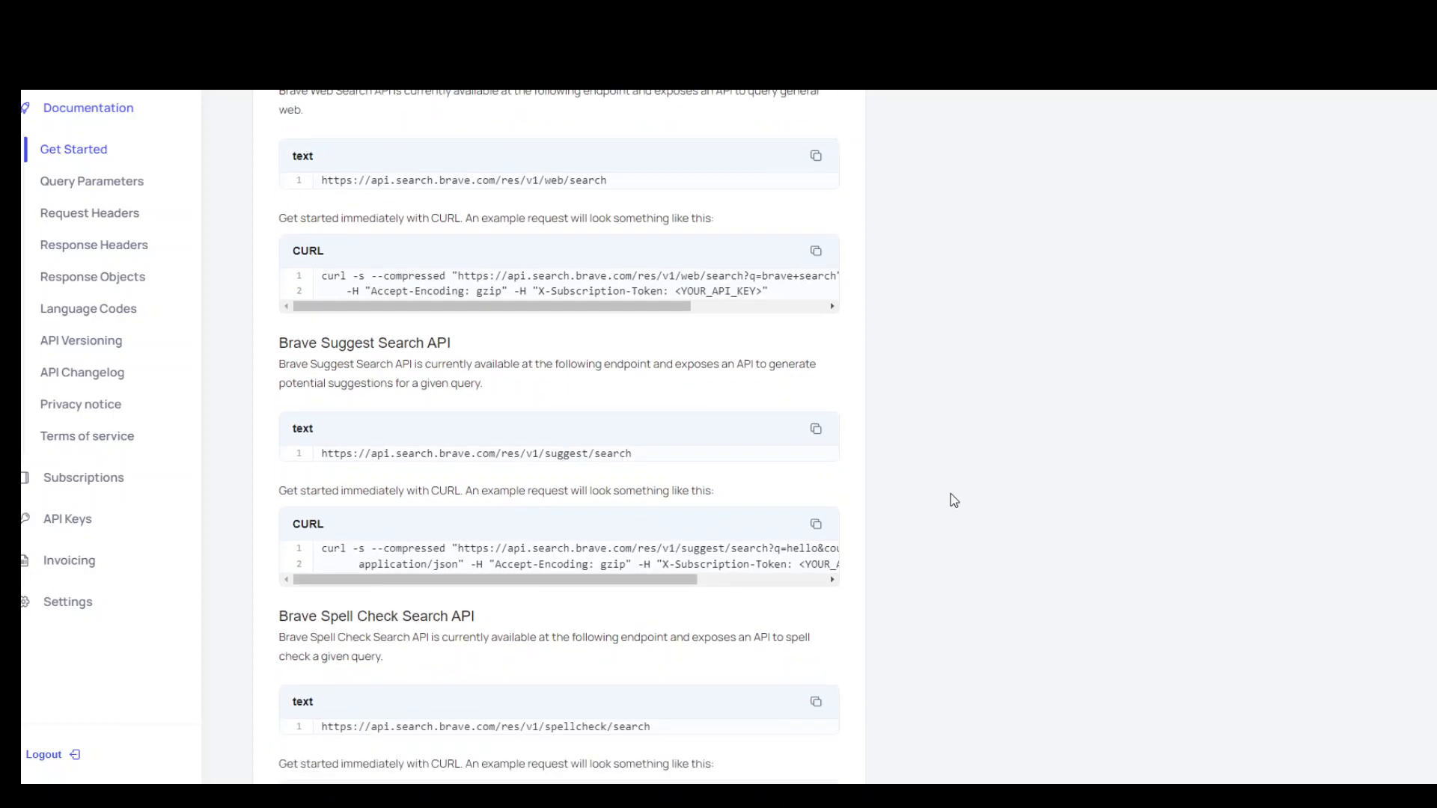
{"action": "scroll", "scroll_direction": "down", "scroll_amount": 3}
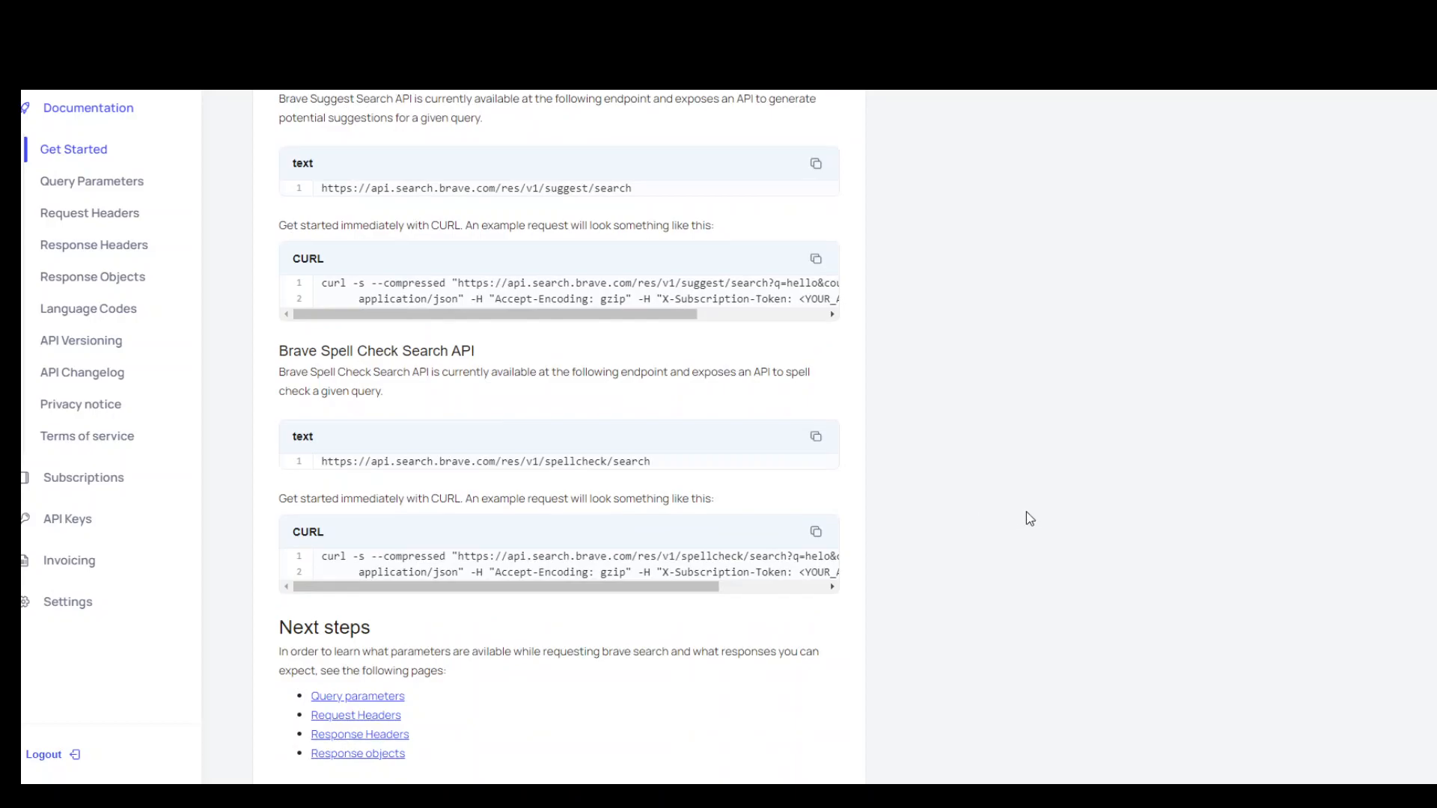
{"action": "double_click", "coordinate": [287, 351]}
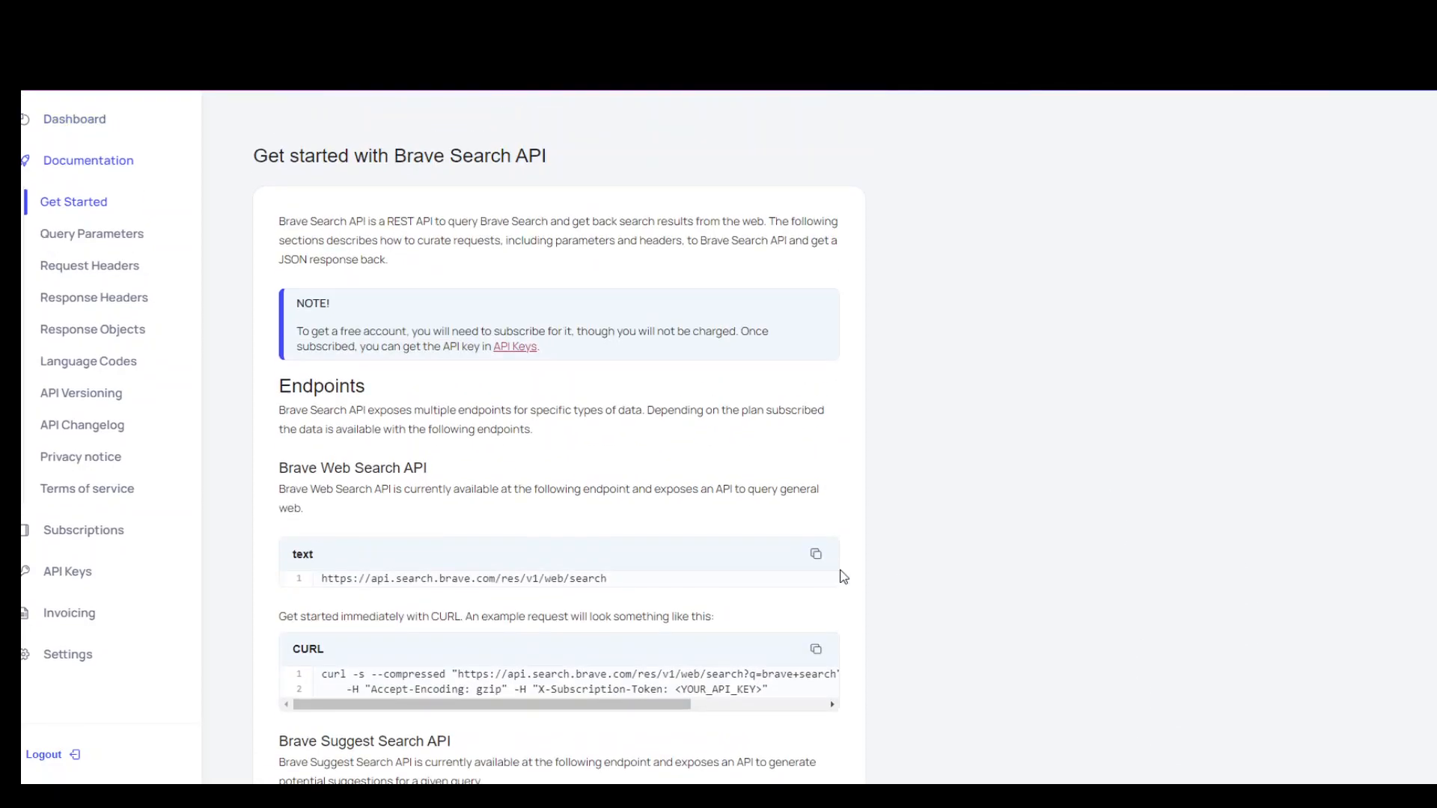
{"action": "mouse_move", "coordinate": [889, 564]}
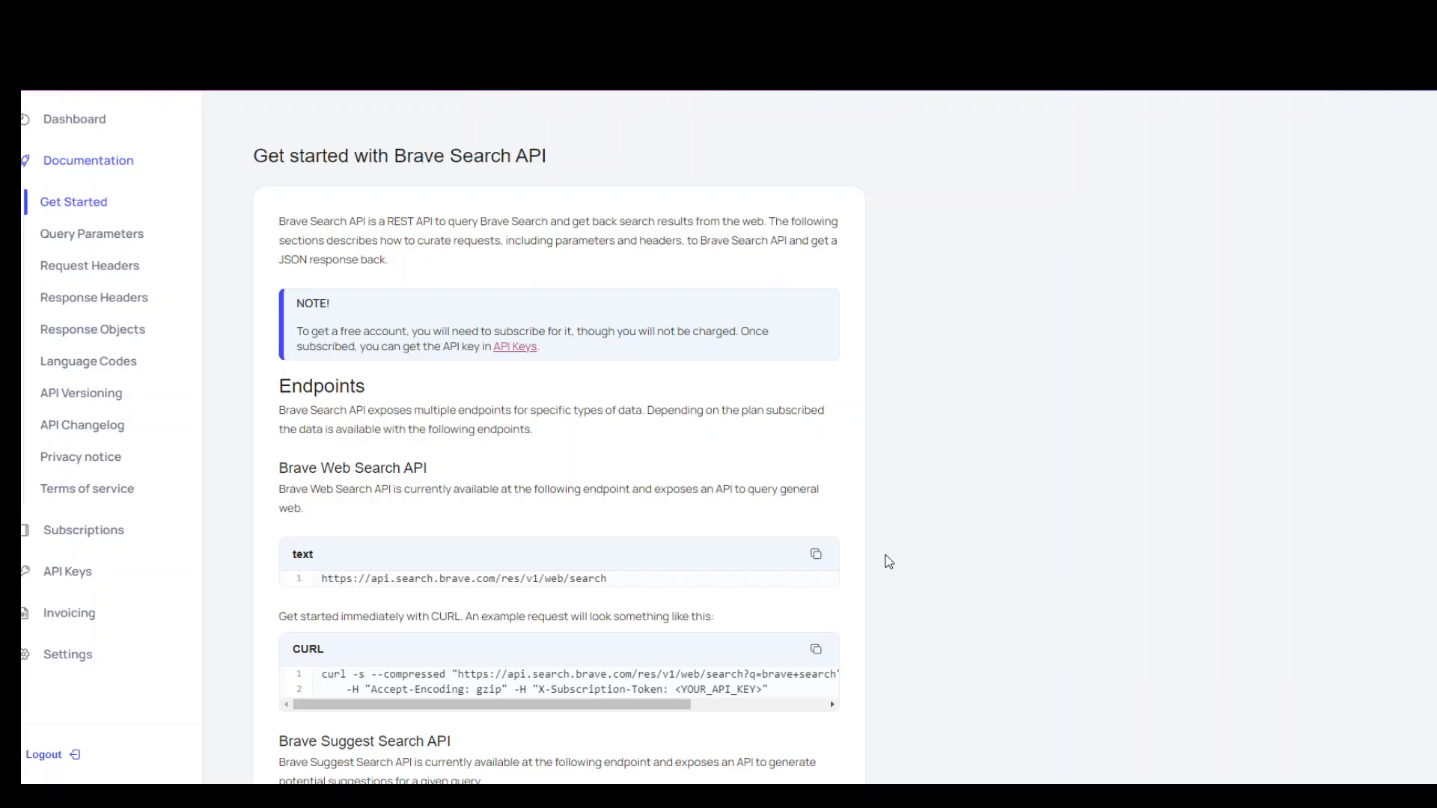
{"action": "mouse_move", "coordinate": [980, 509]}
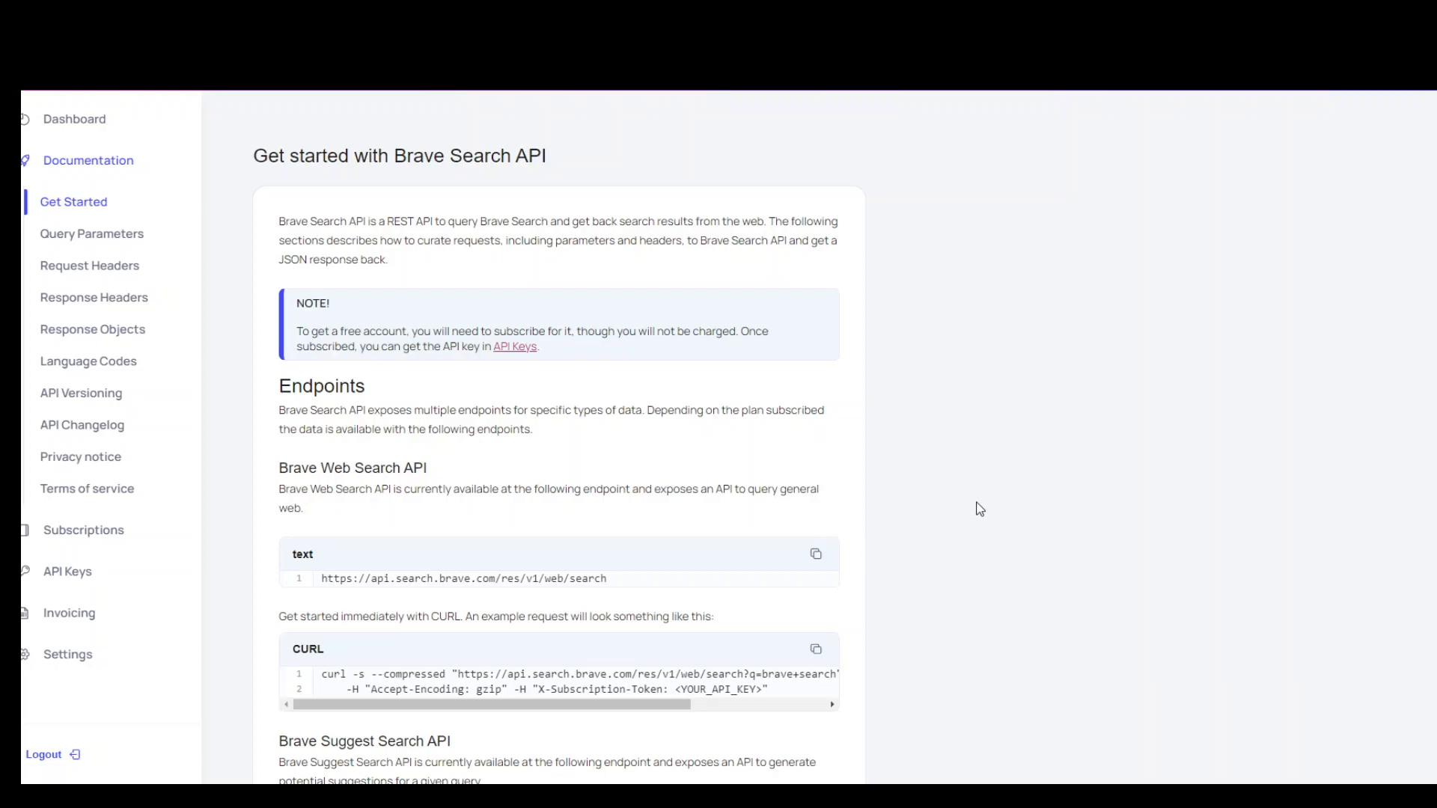
{"action": "mouse_move", "coordinate": [987, 493]}
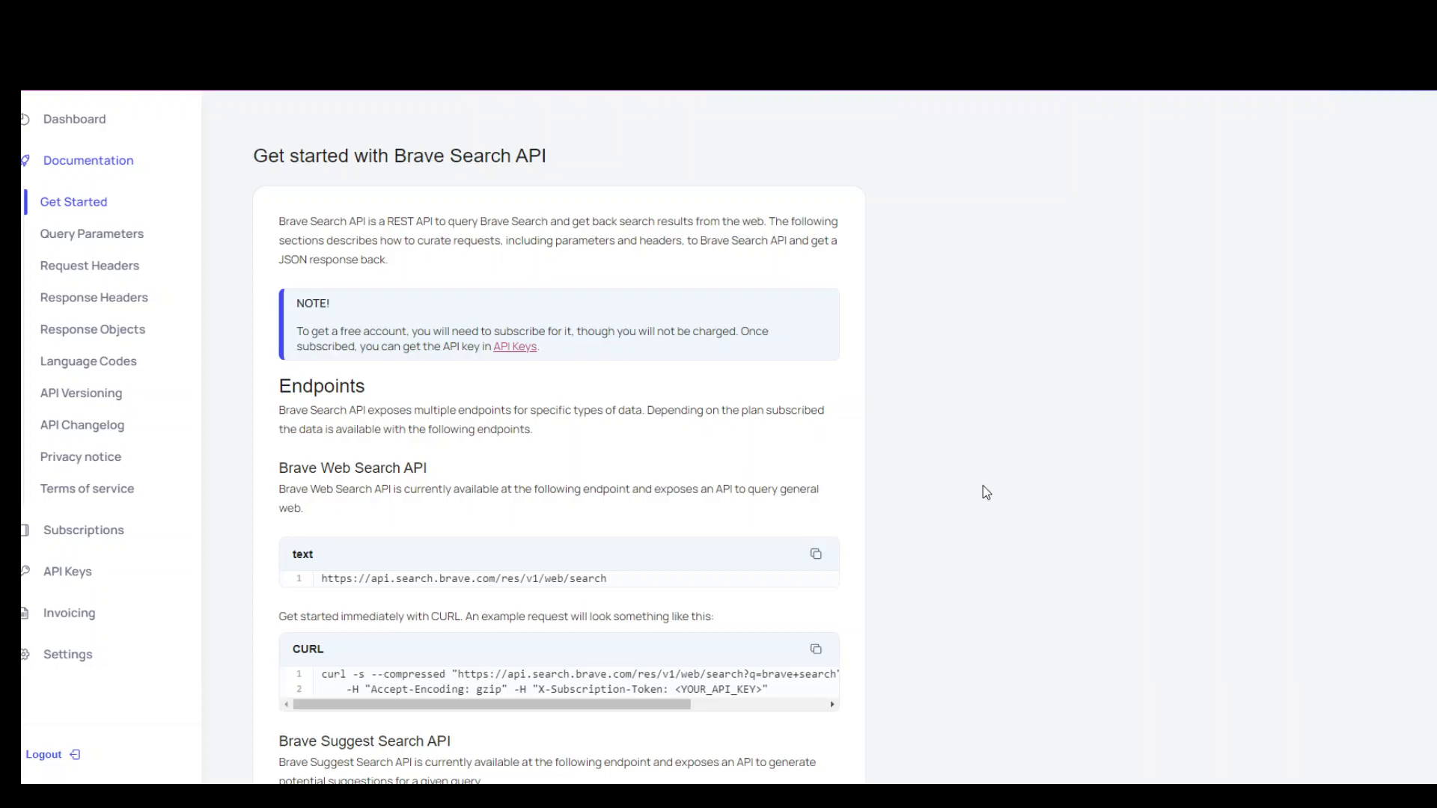